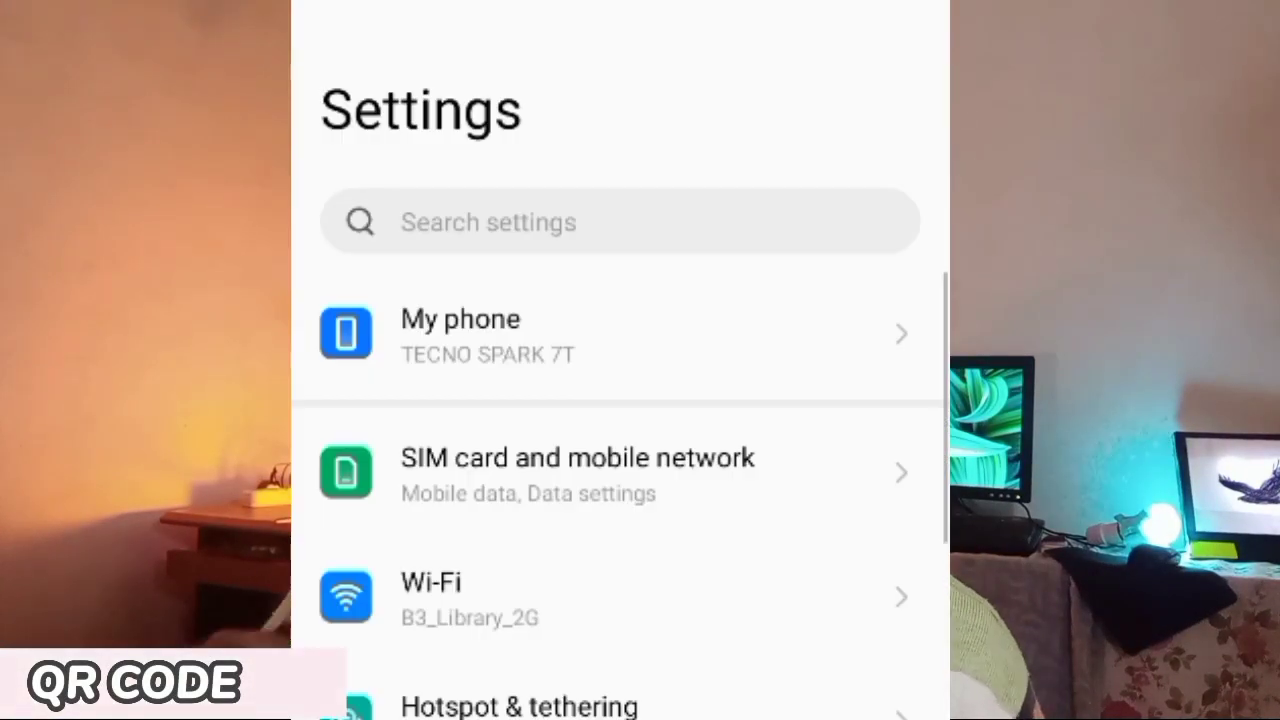
Step: View the connected network B3_Library_2G's details and Share option, then search for a QR code scanner app
click(430, 596)
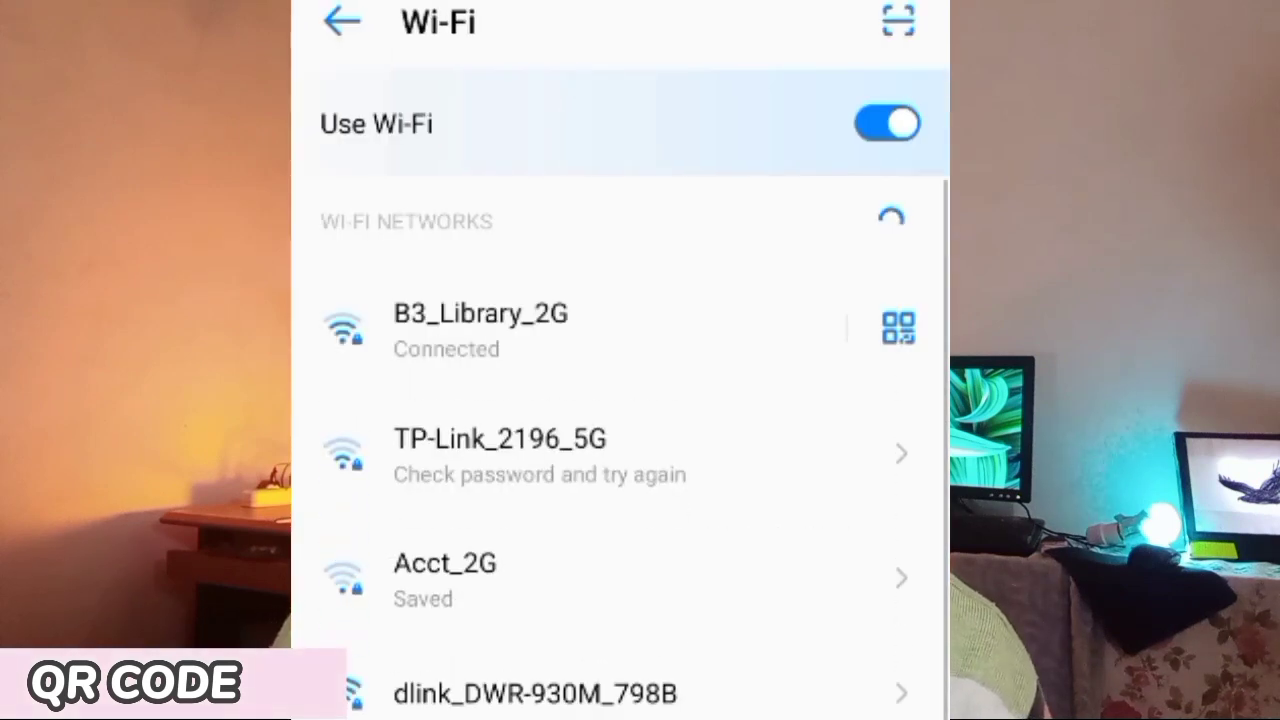
click(480, 330)
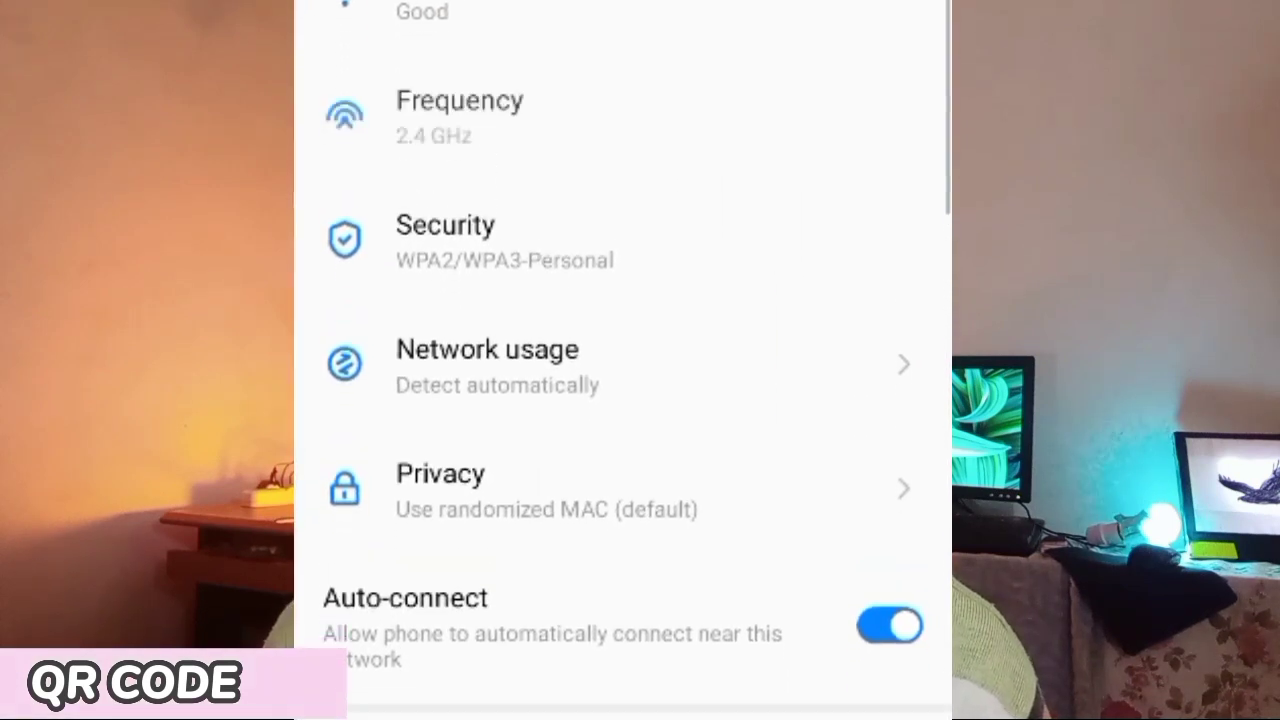
scroll(down, 3)
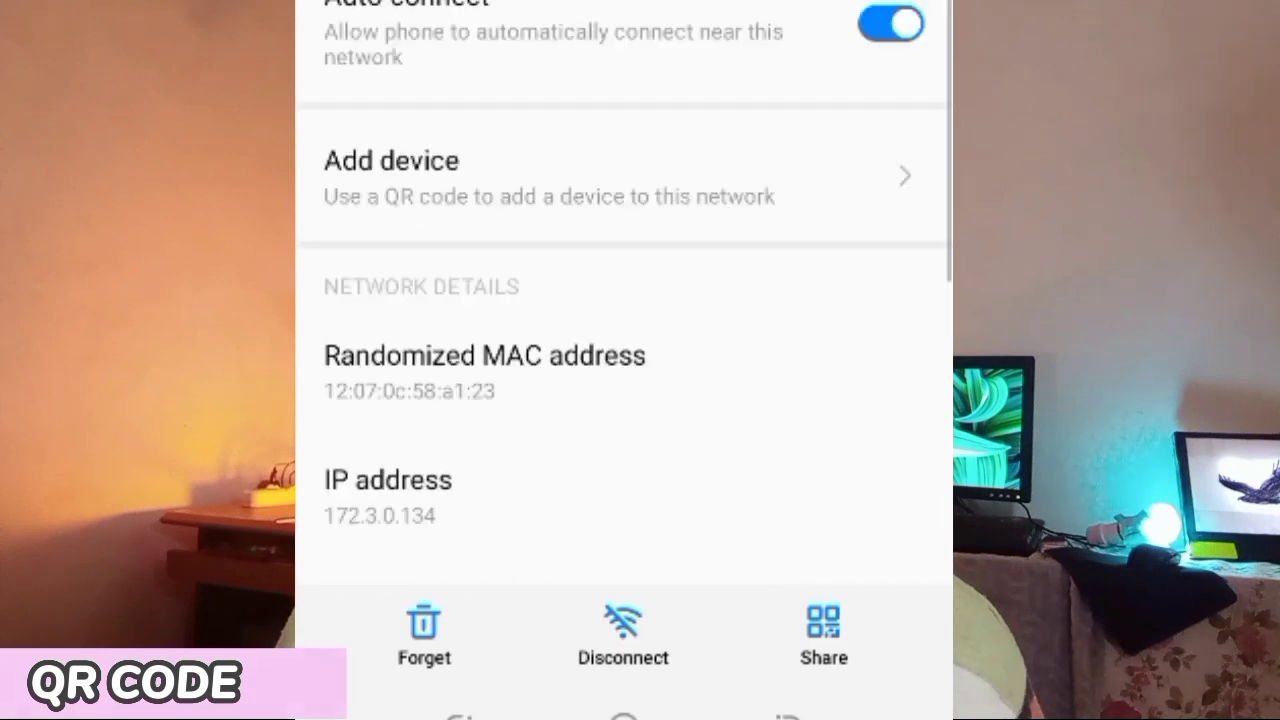
click(824, 636)
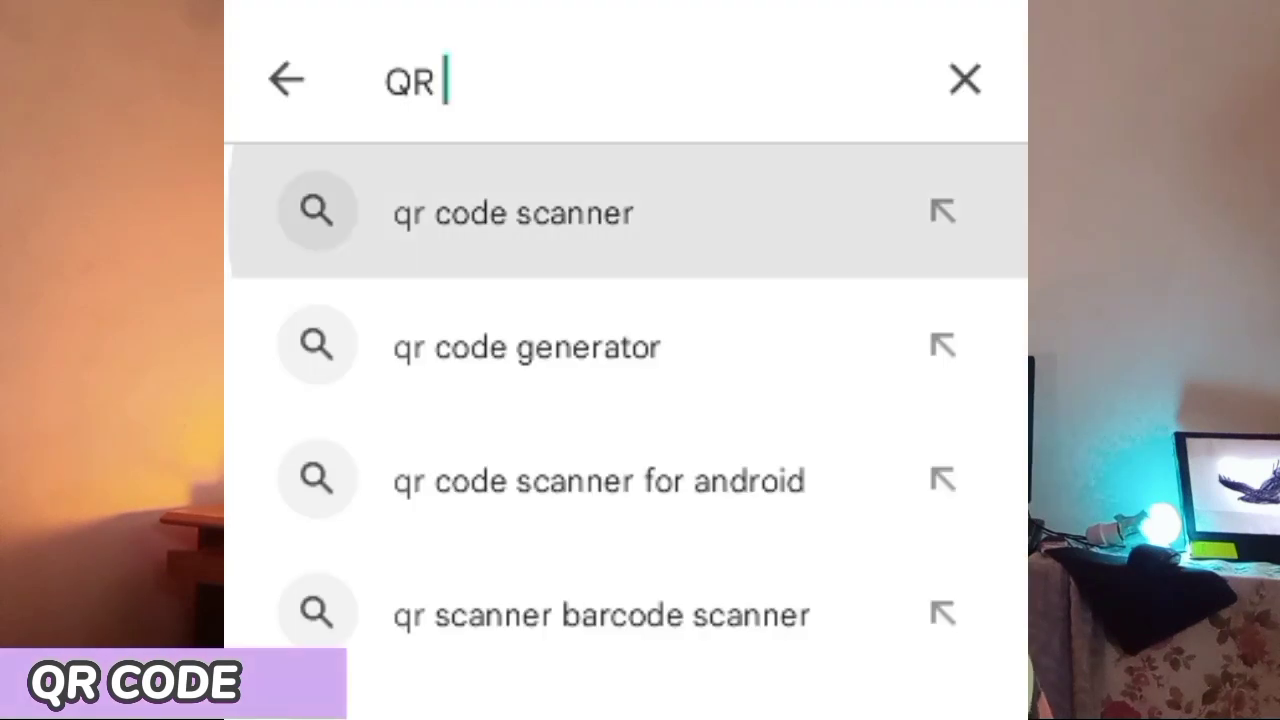
click(512, 212)
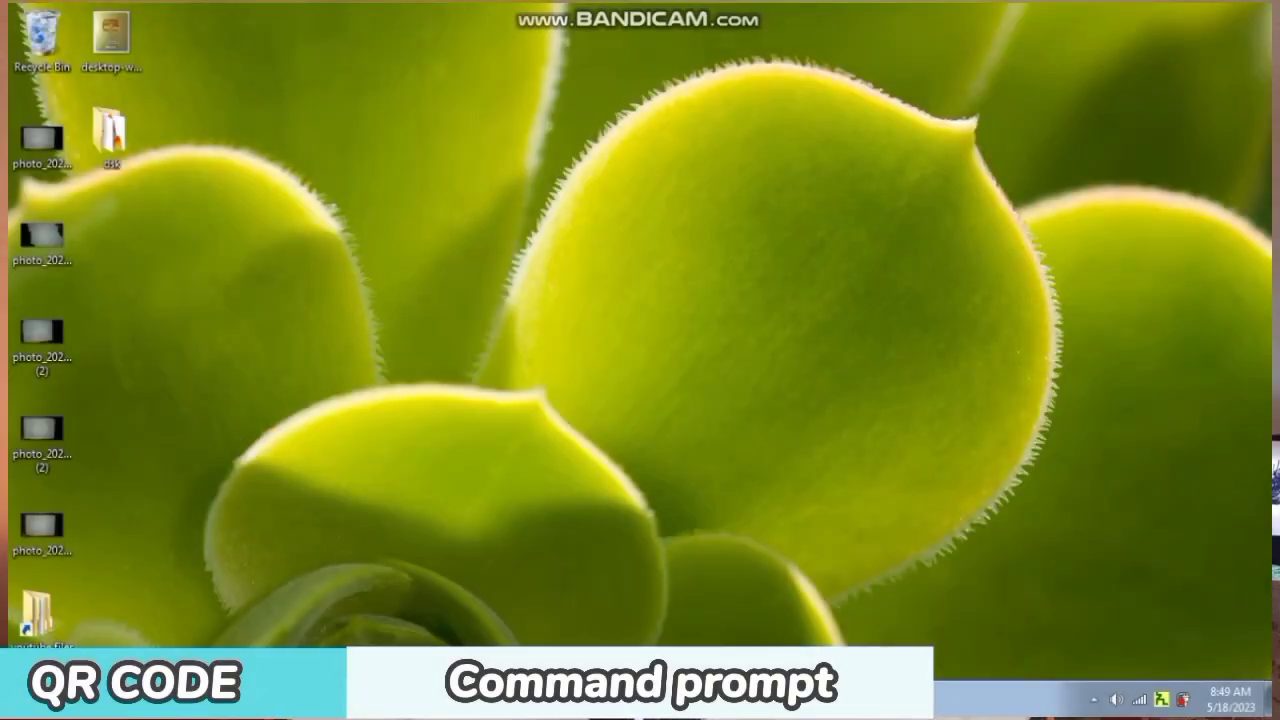
Step: Search the Start menu for cmd and run it as administrator
click(20, 716)
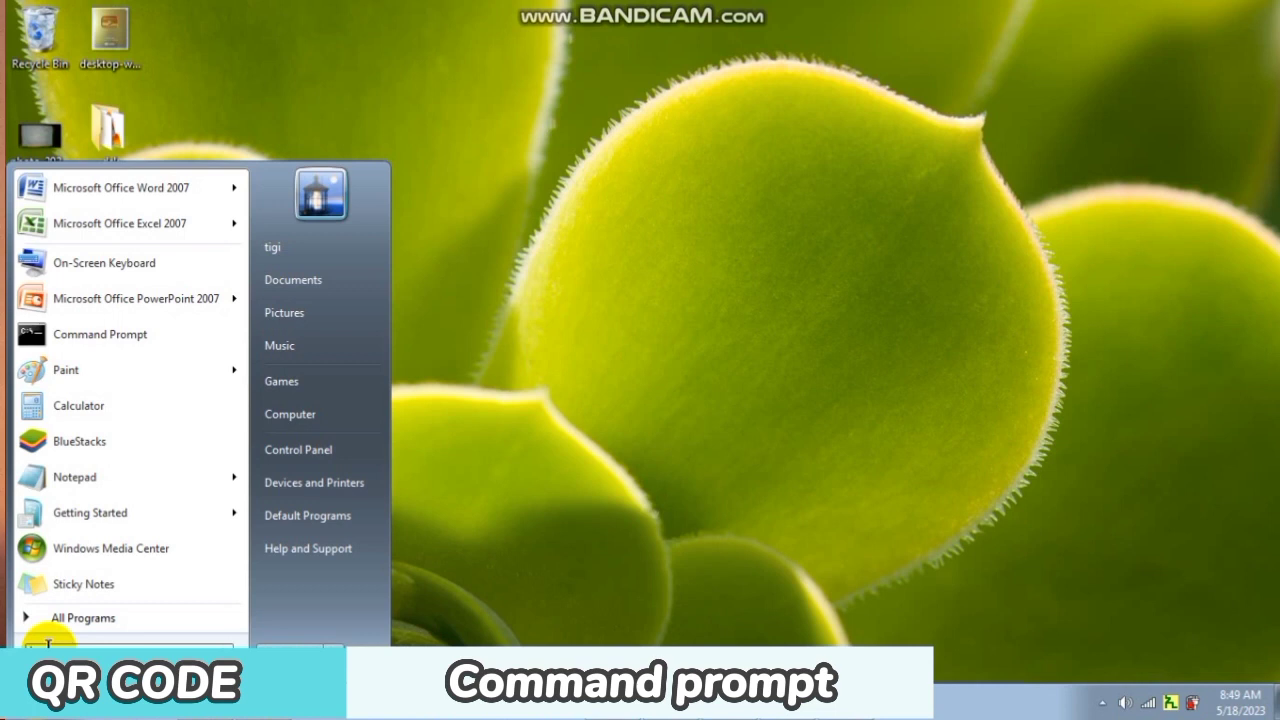
text(cmd)
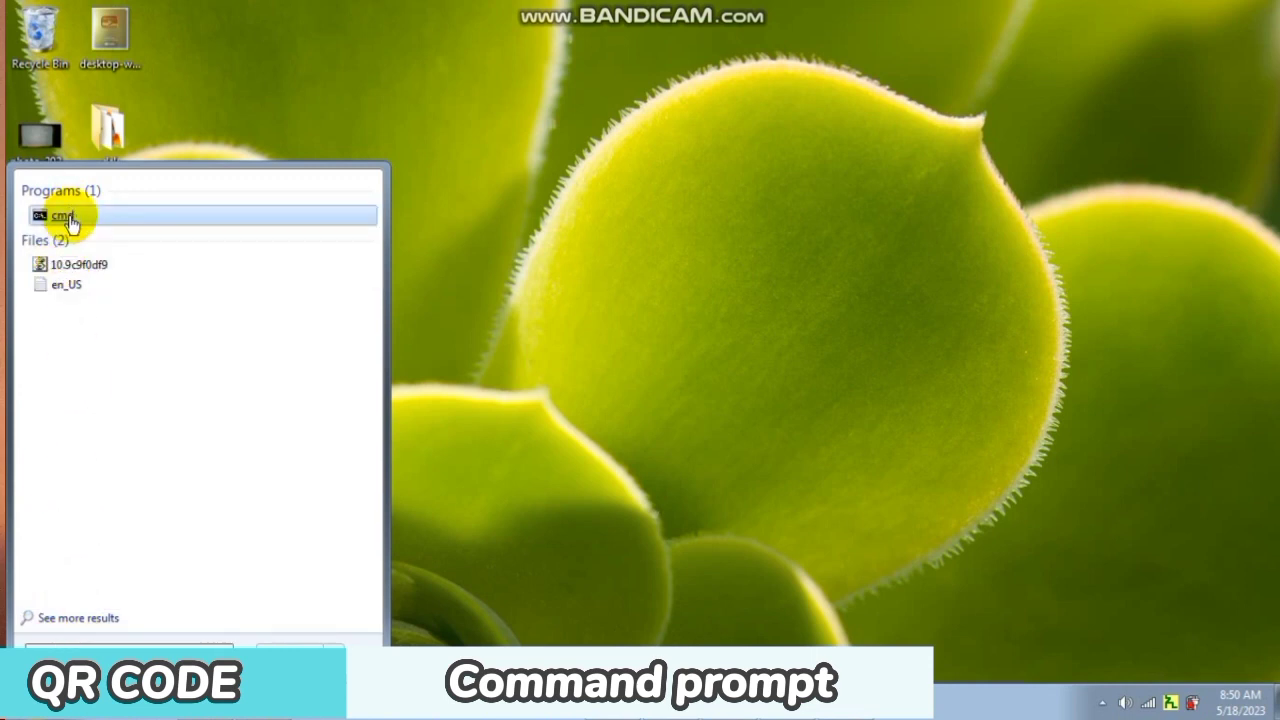
mouse_move(56, 218)
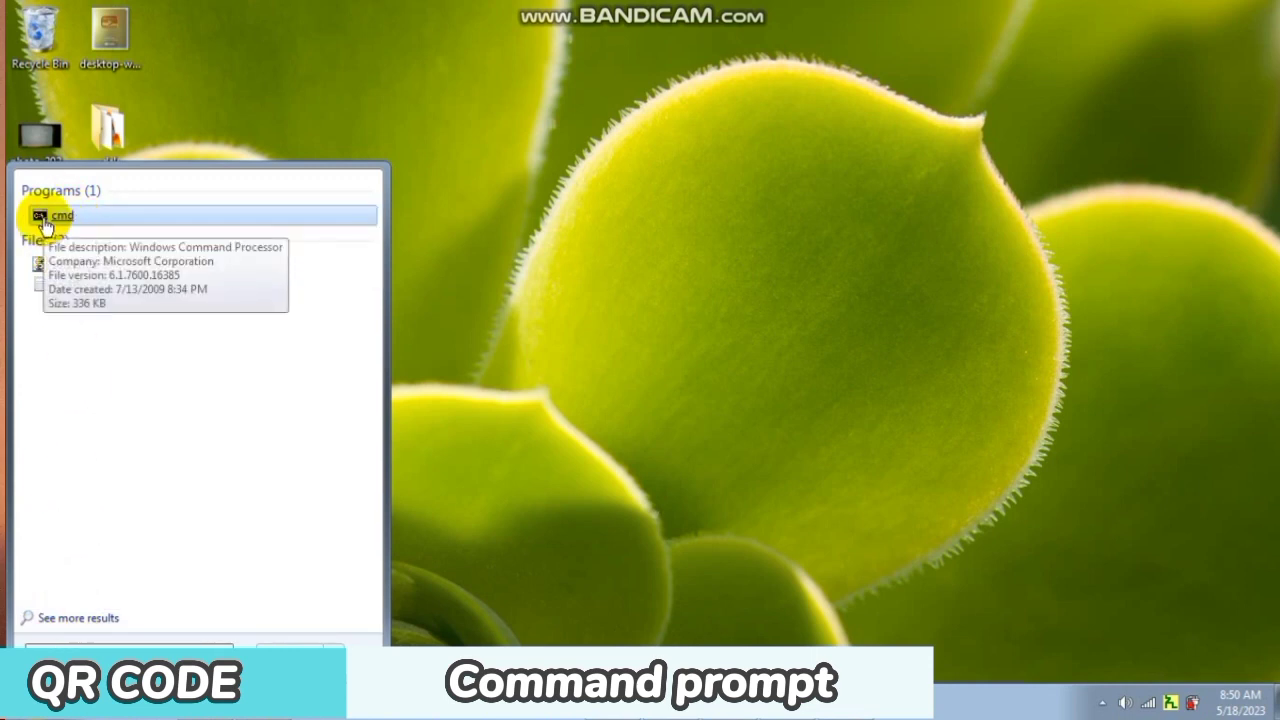
right_click(62, 216)
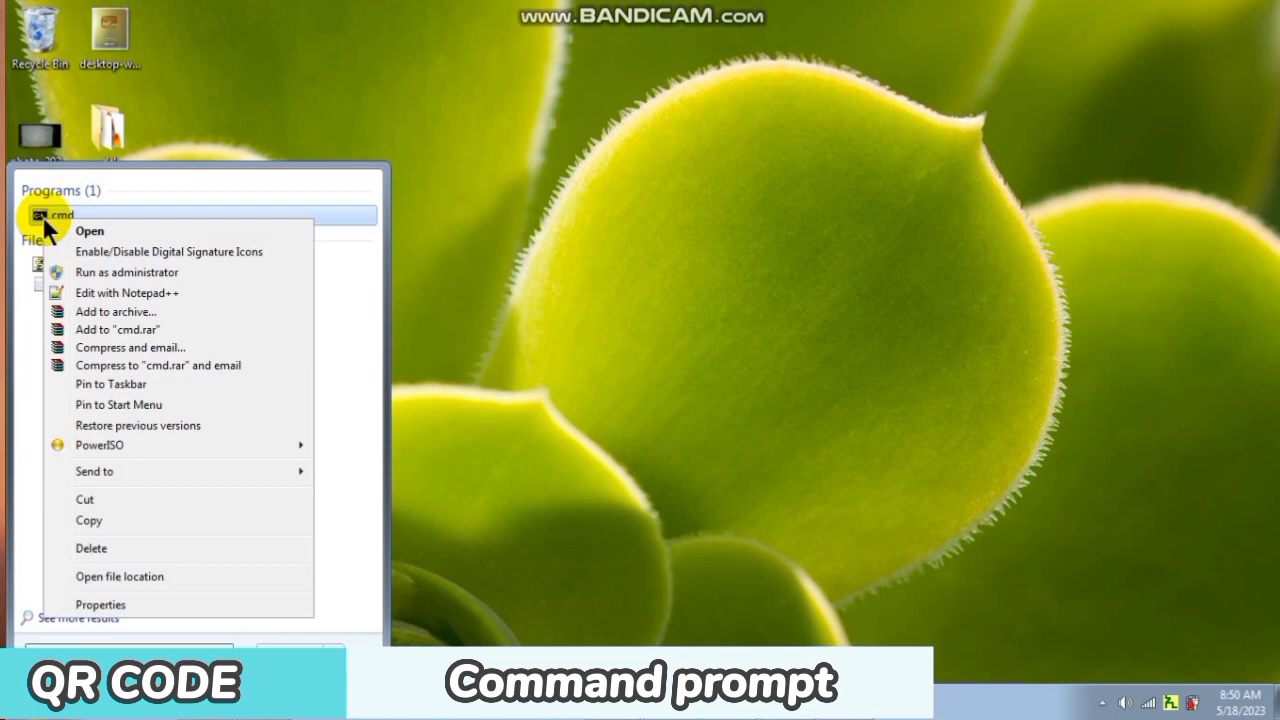
mouse_move(104, 272)
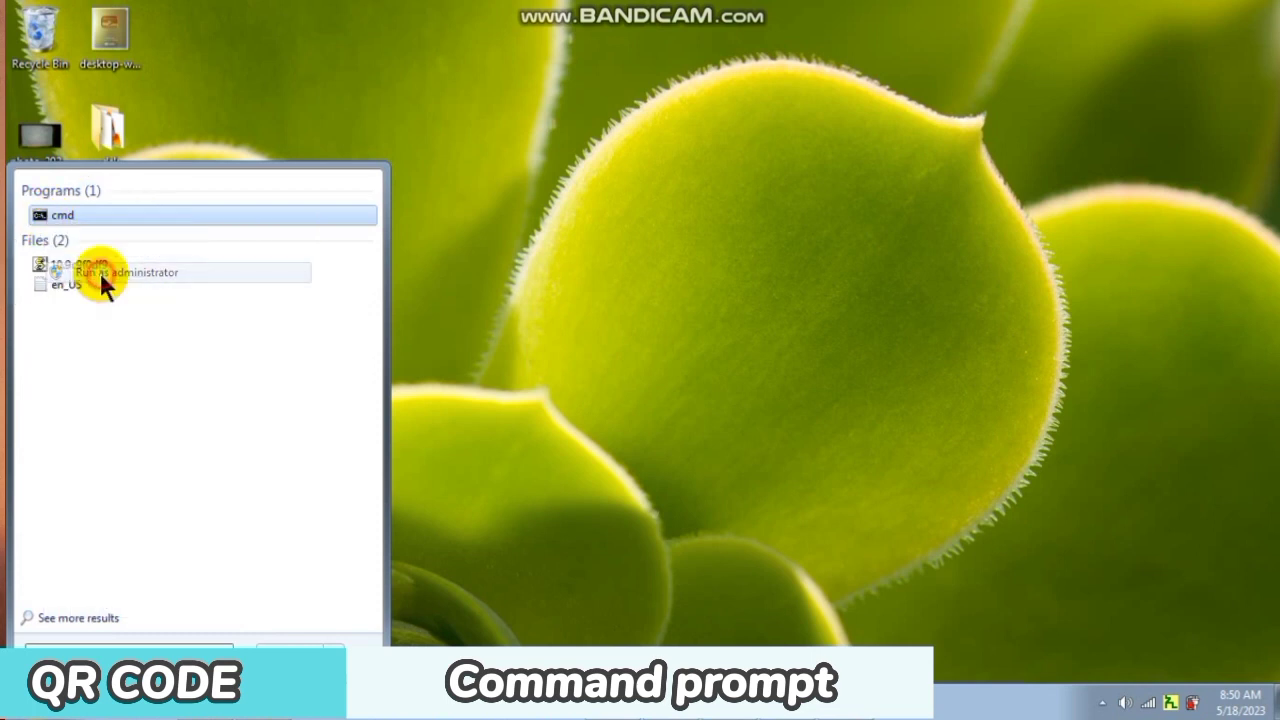
click(110, 272)
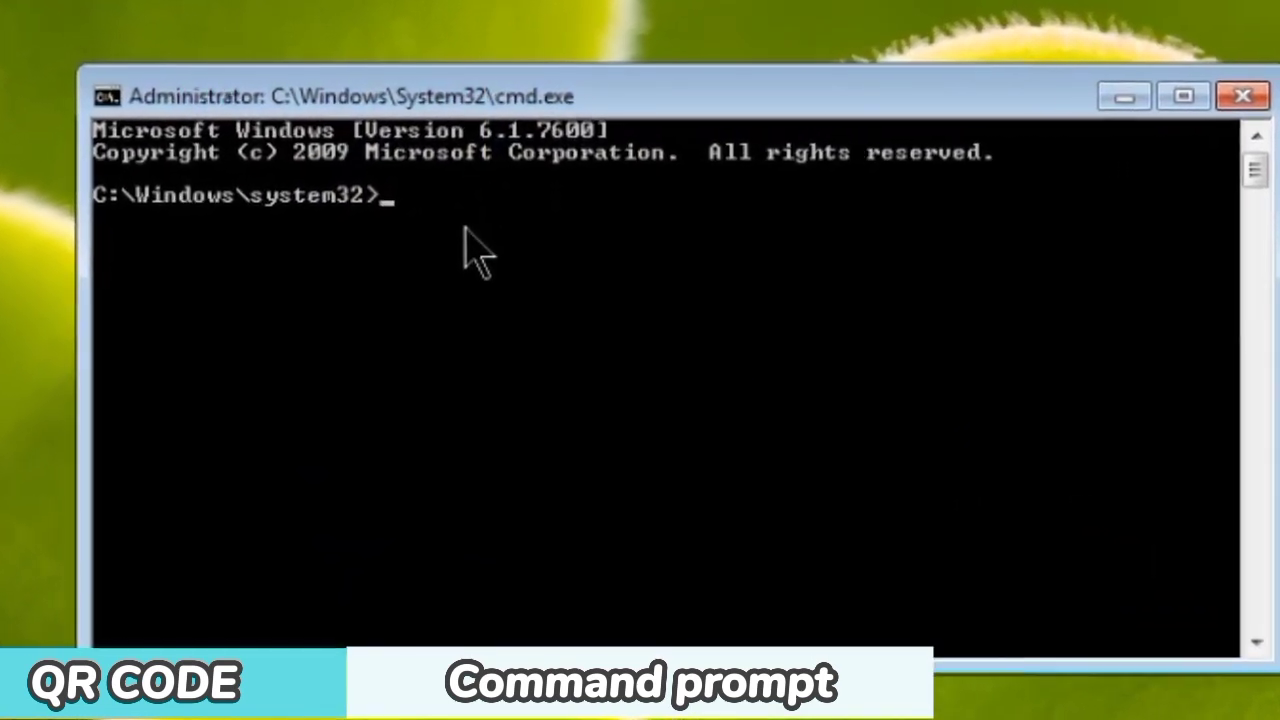
Step: Run netsh wlan show profile to list saved Wi-Fi profiles such as Spark 7T, Eba and Mobile-net
text(n)
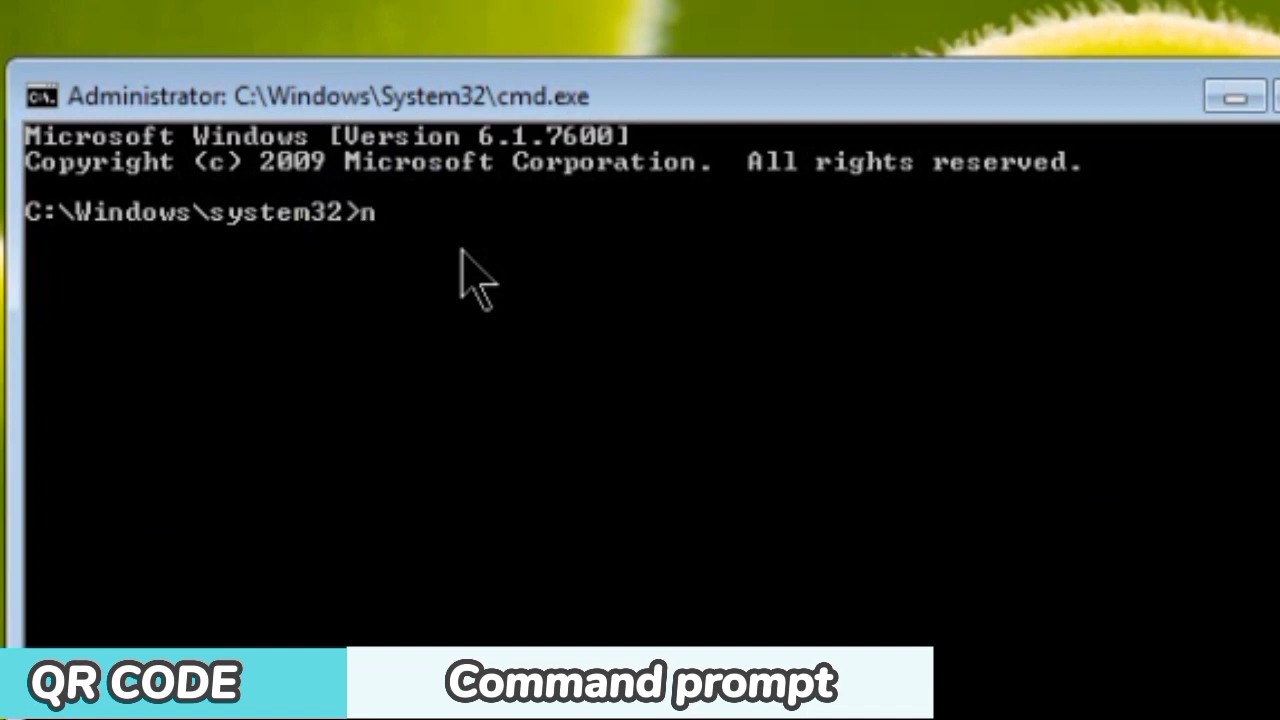
text(etsh w)
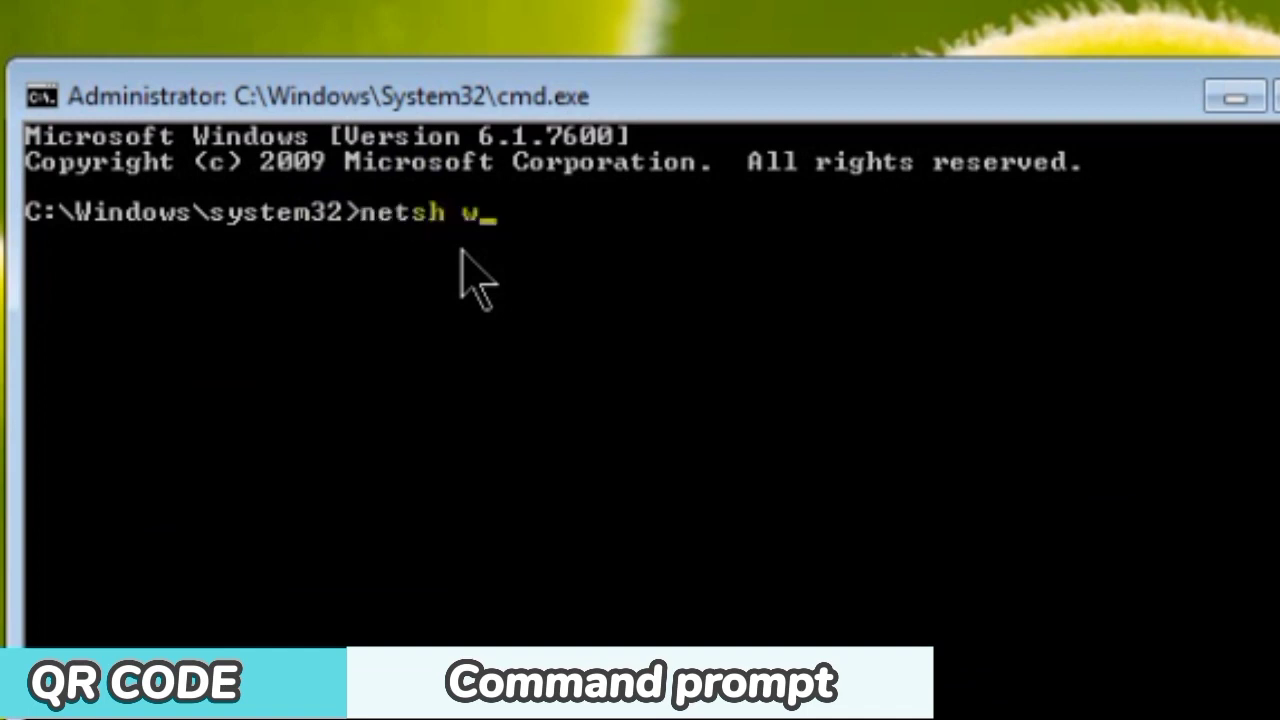
text(lan)
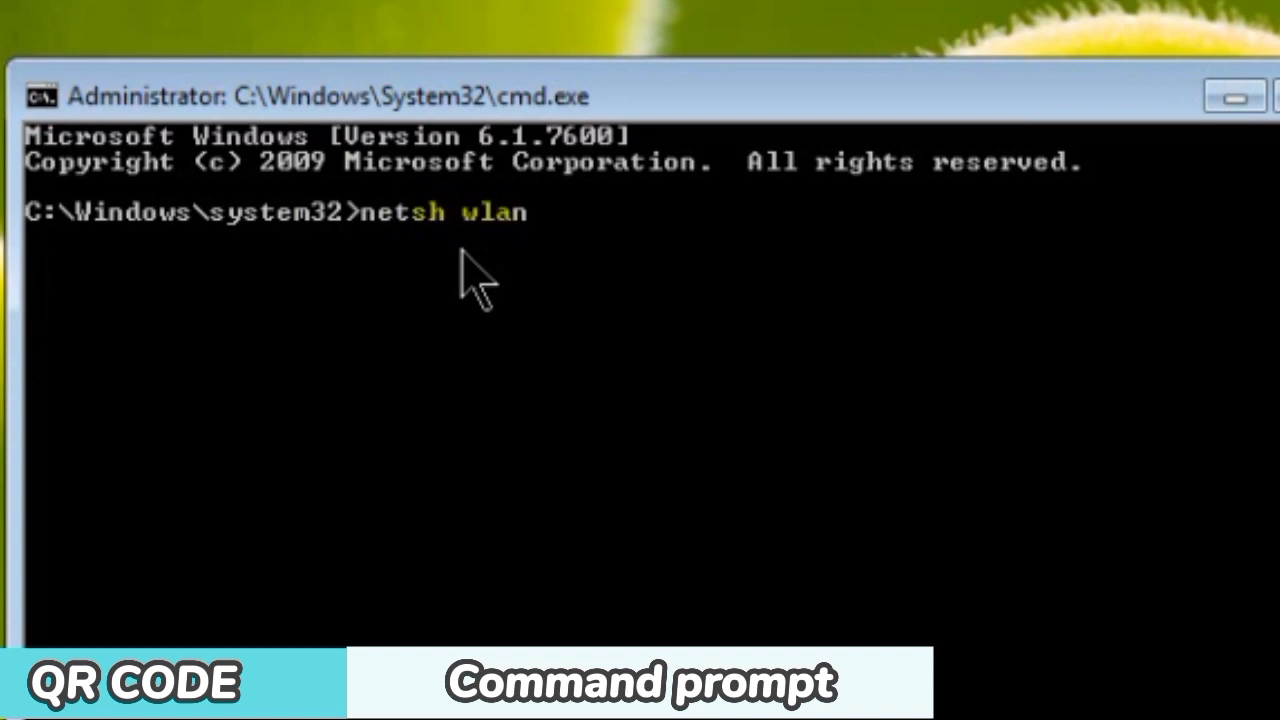
text(s)
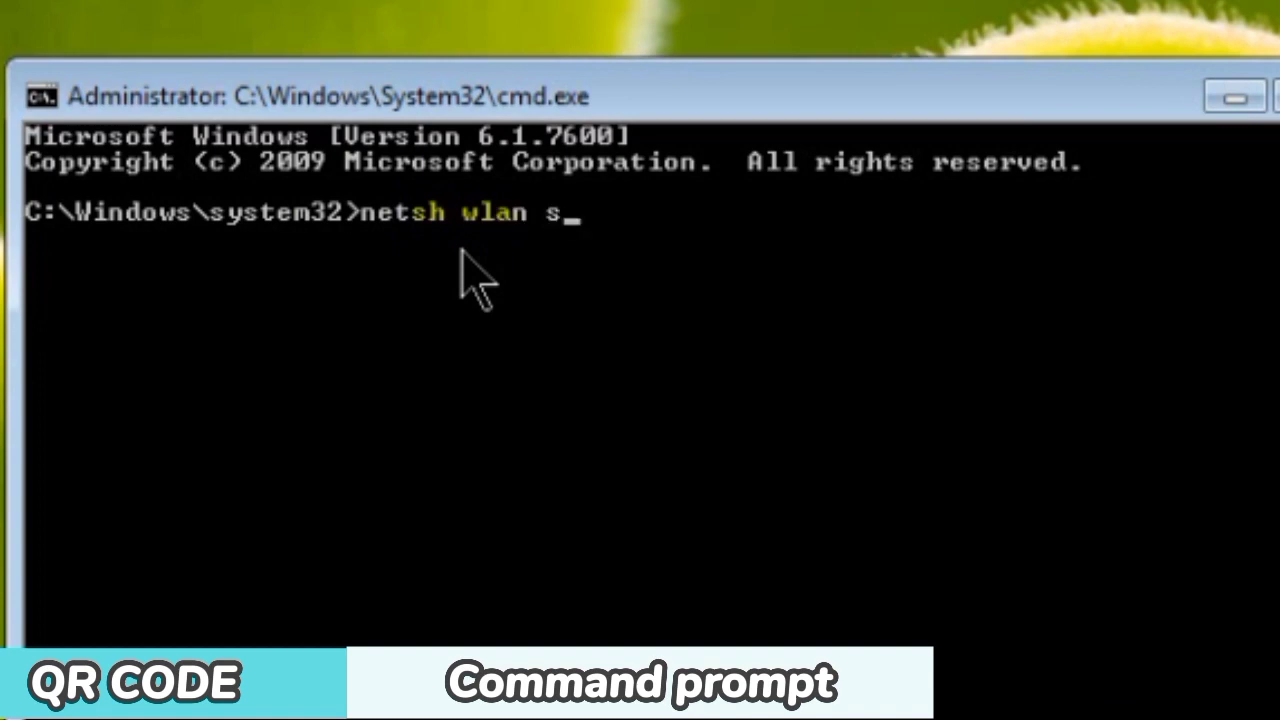
text(how)
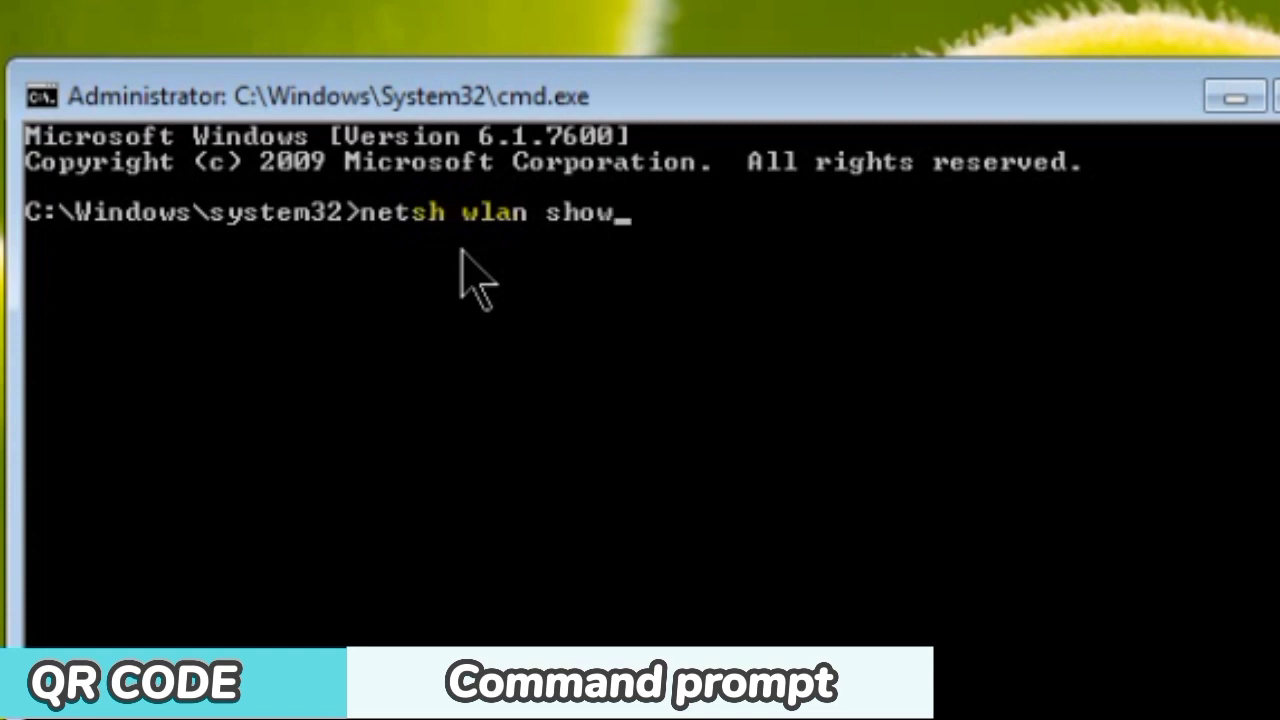
text(p)
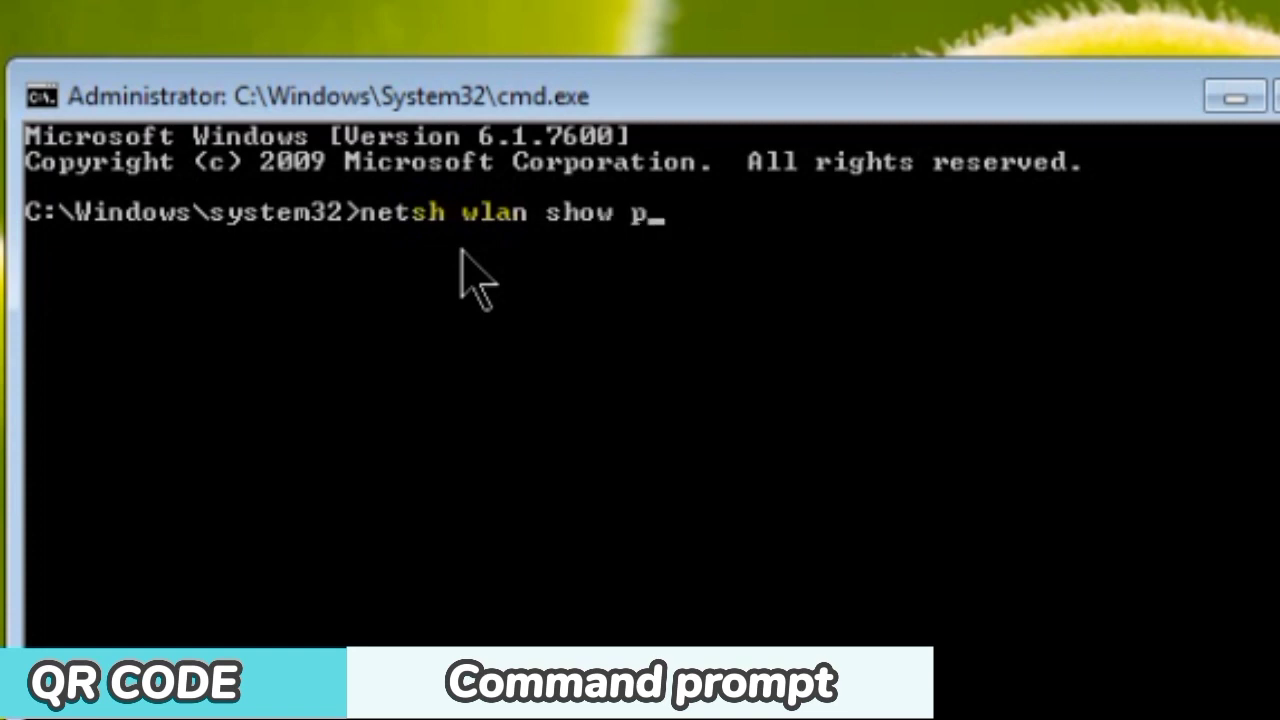
text(rofi)
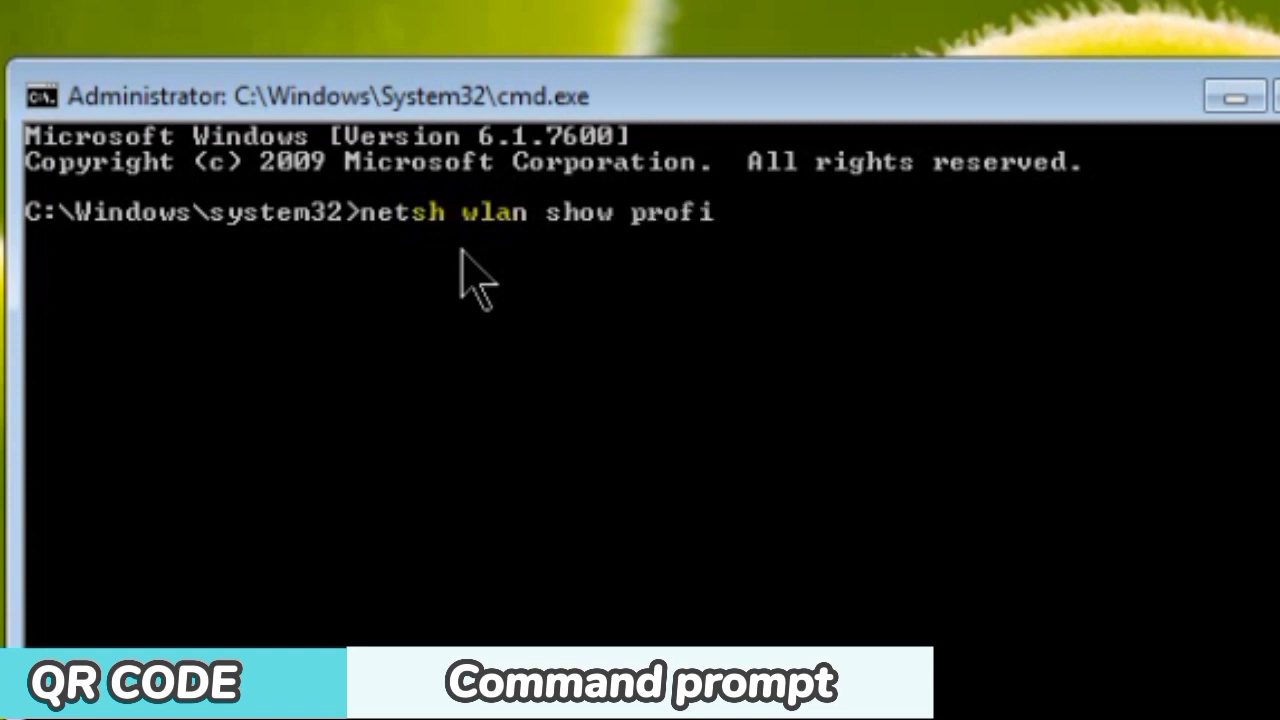
text(le)
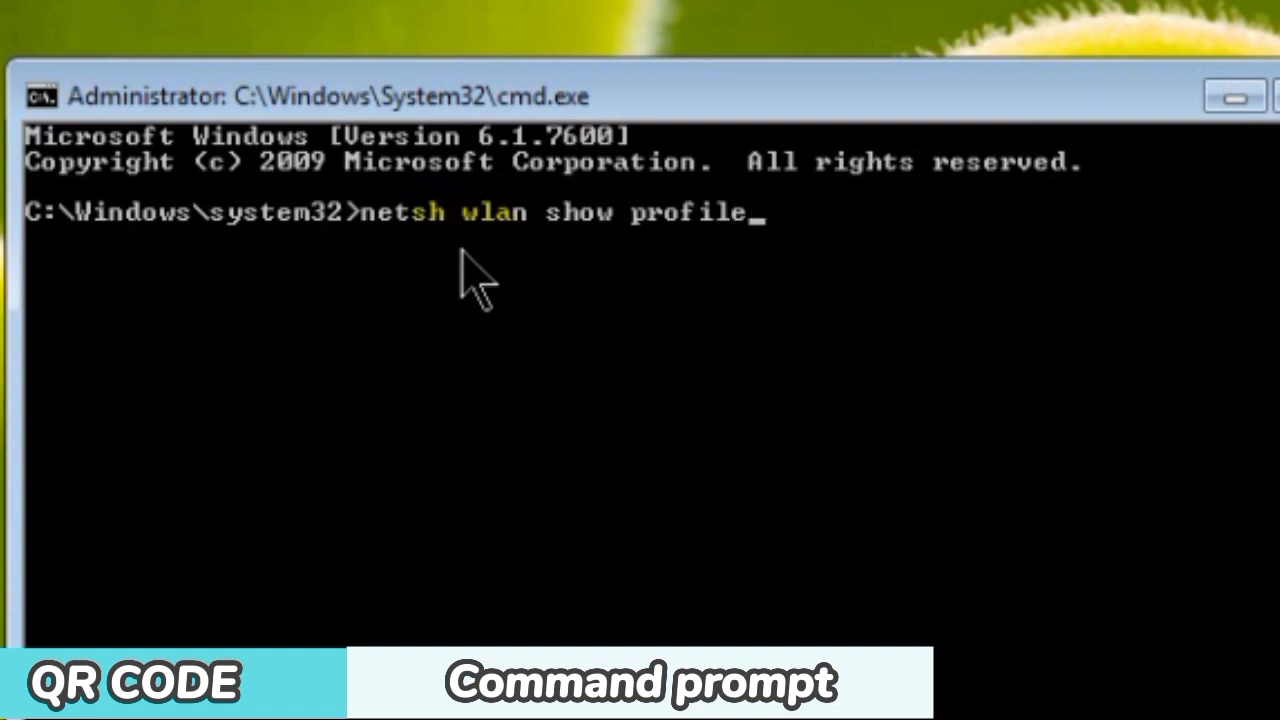
key(enter)
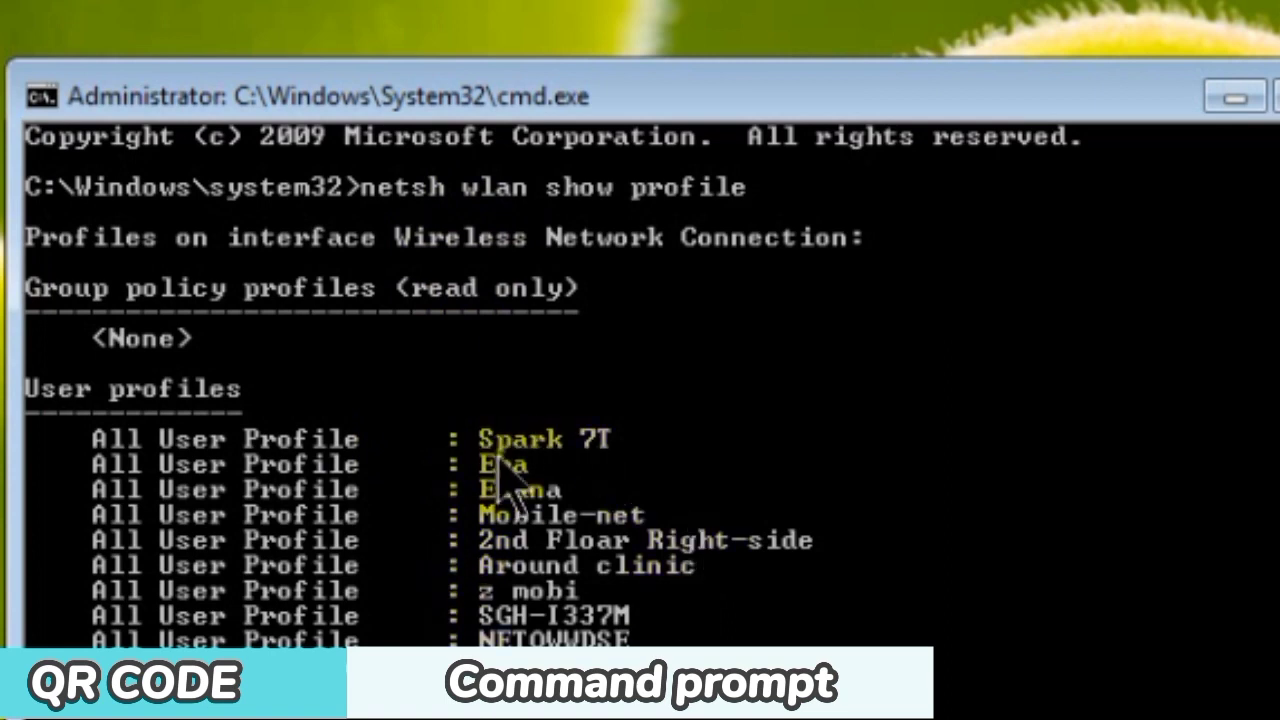
mouse_move(516, 490)
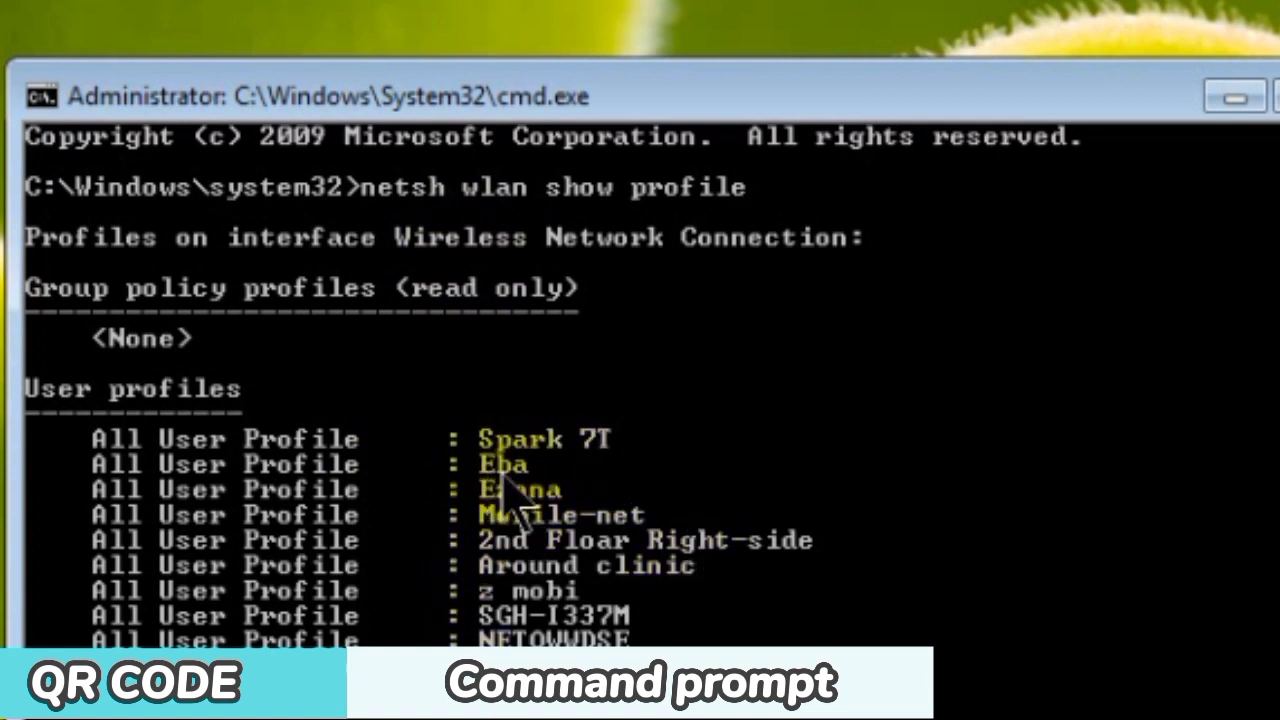
mouse_move(590, 596)
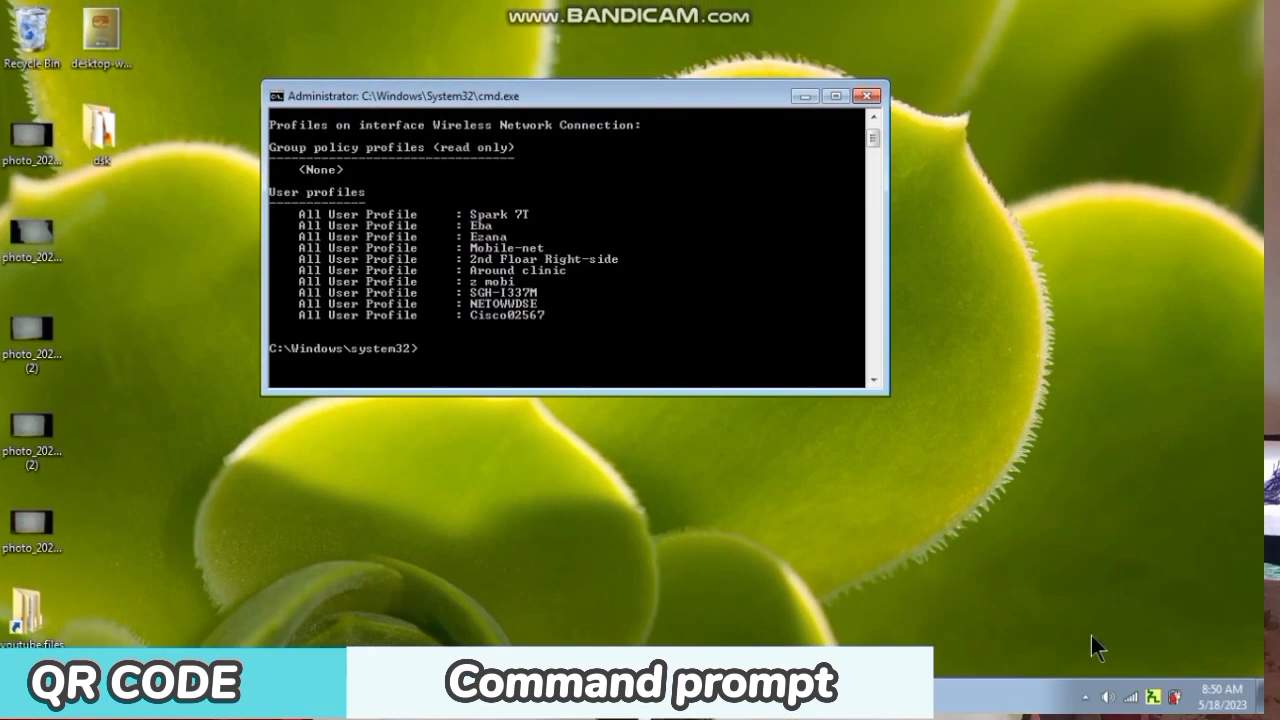
Step: Confirm Eba is the connected network via the tray icon, then enter netsh wlan show profile Eba
click(1128, 696)
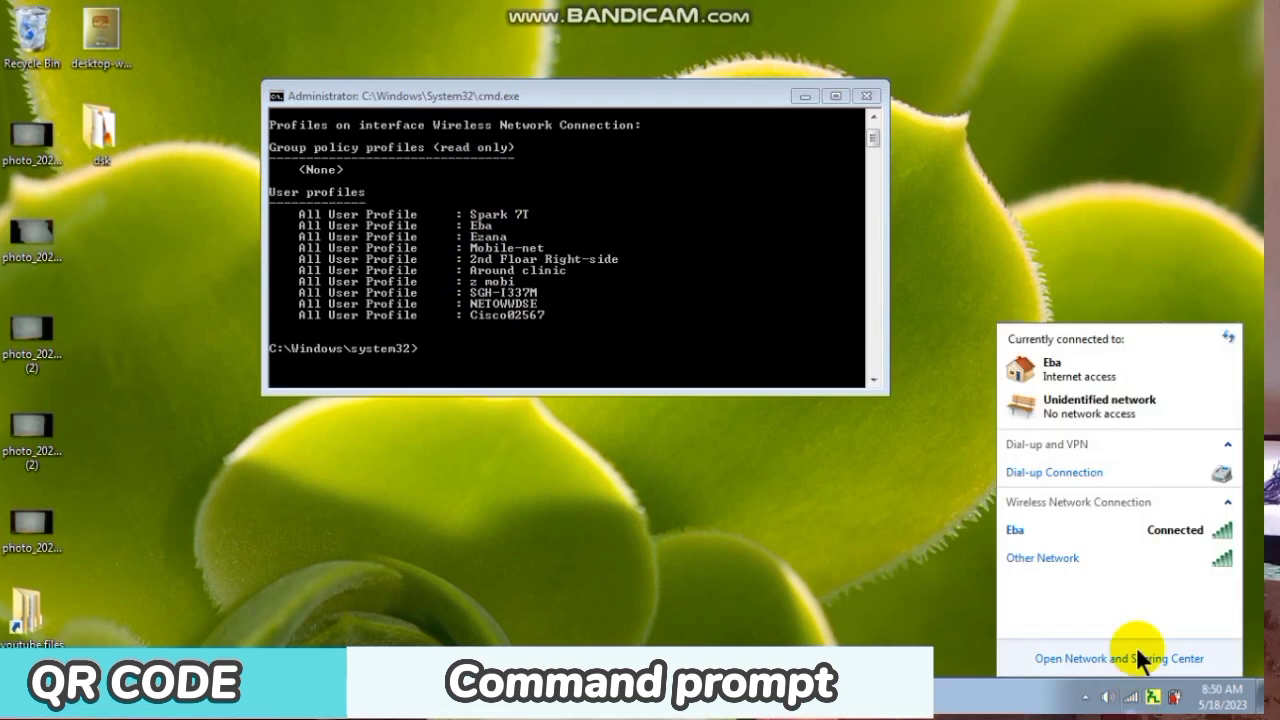
mouse_move(1050, 528)
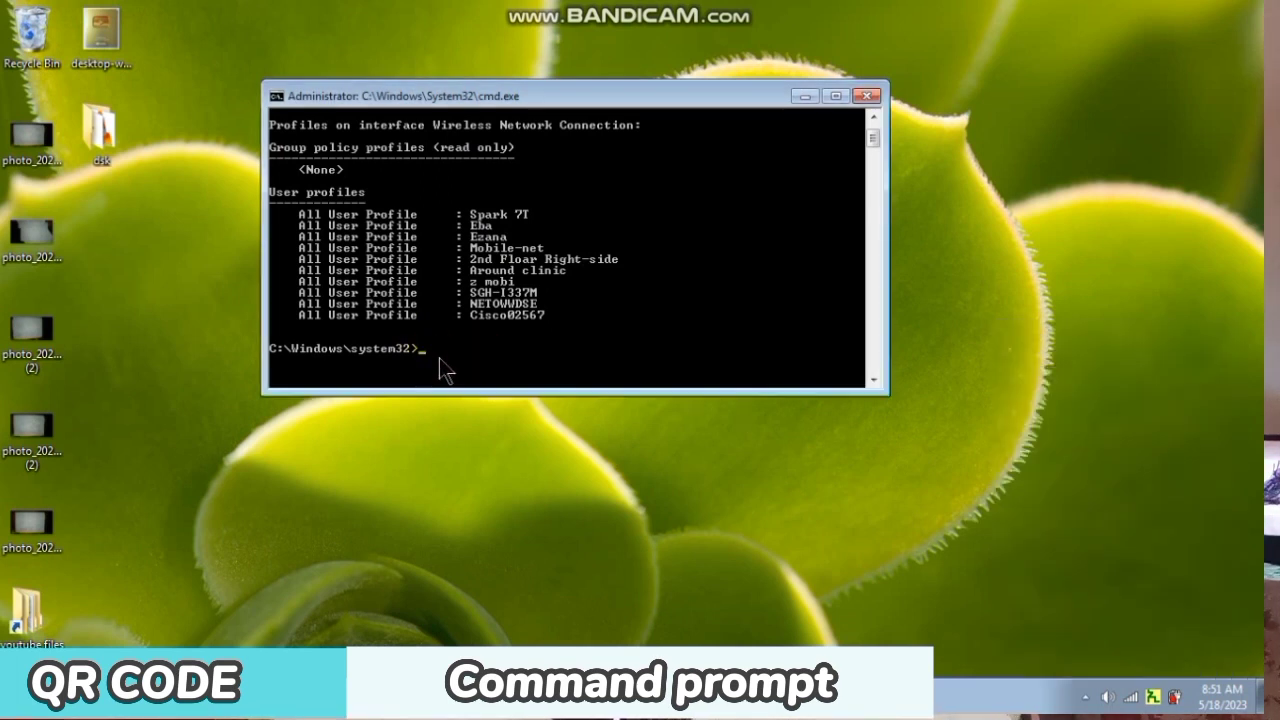
text(nets)
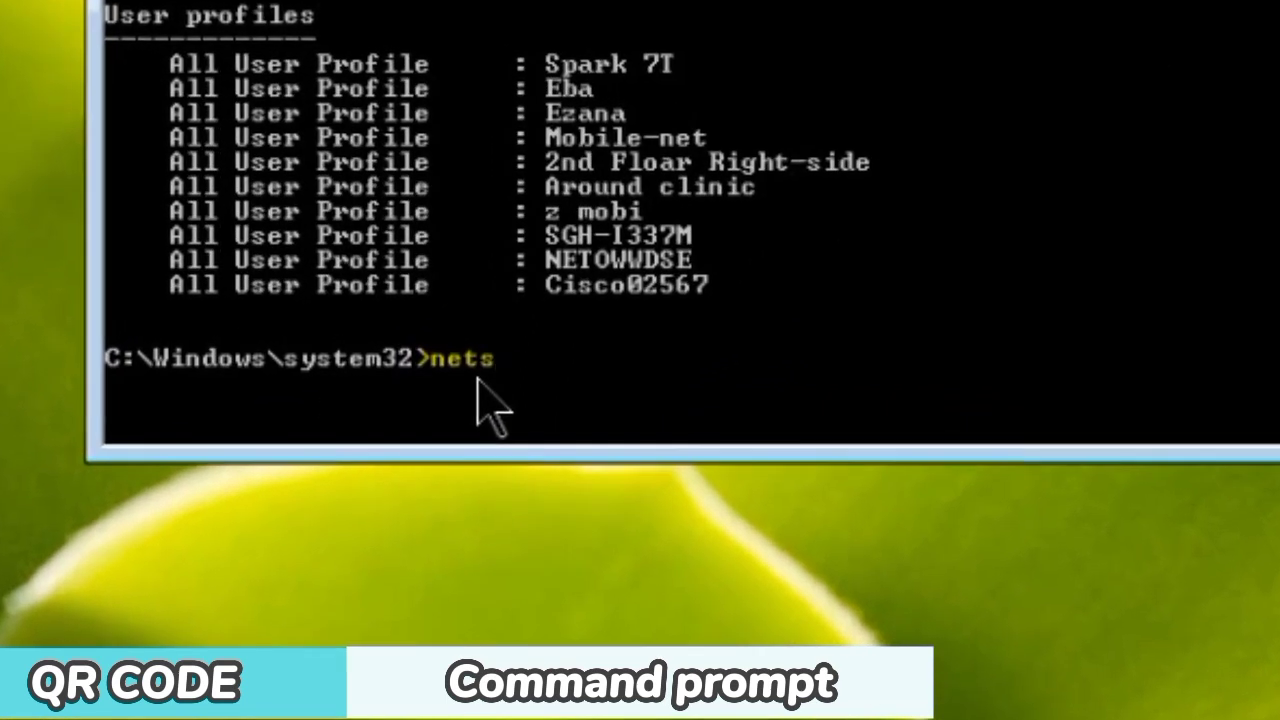
text(h wlan show profil)
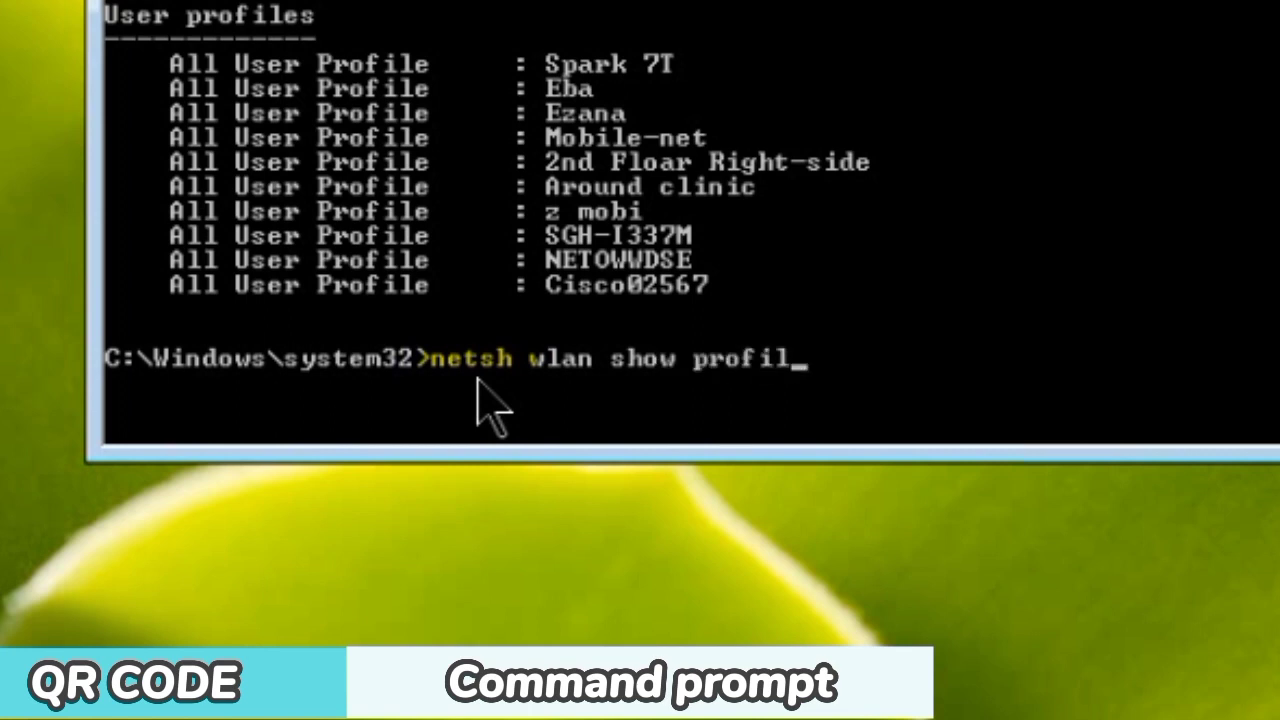
text(e)
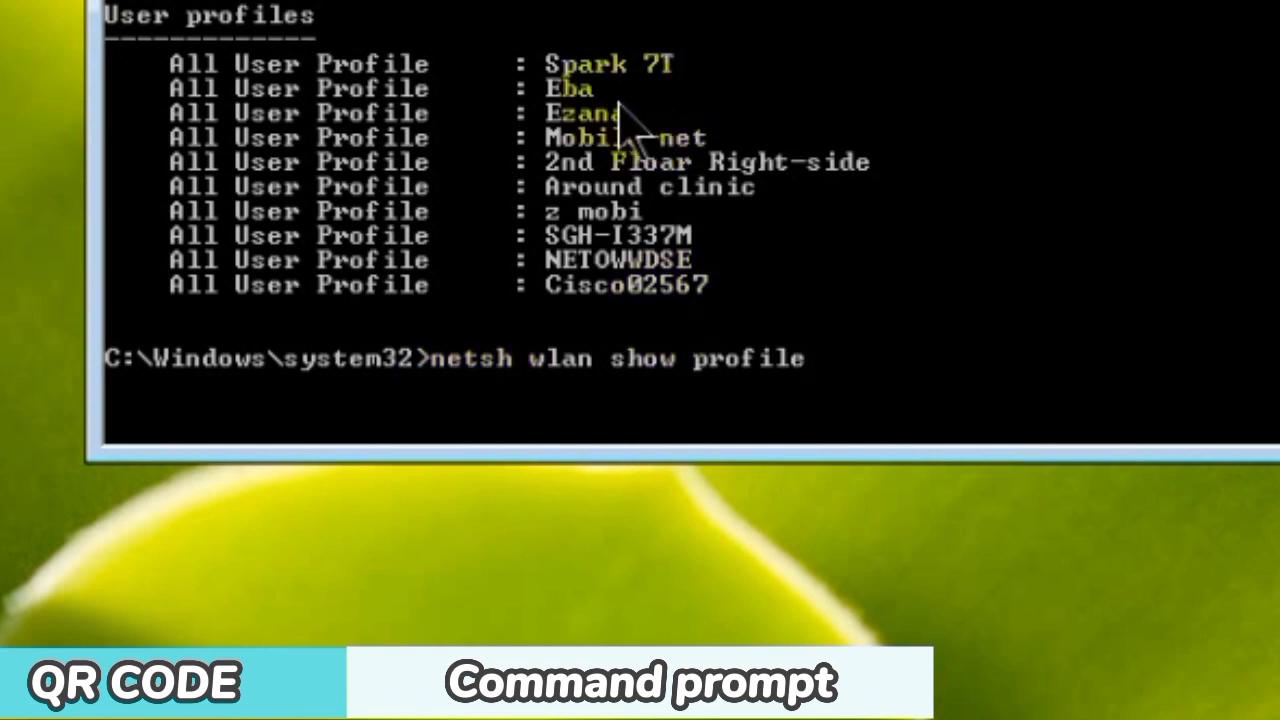
mouse_move(1010, 284)
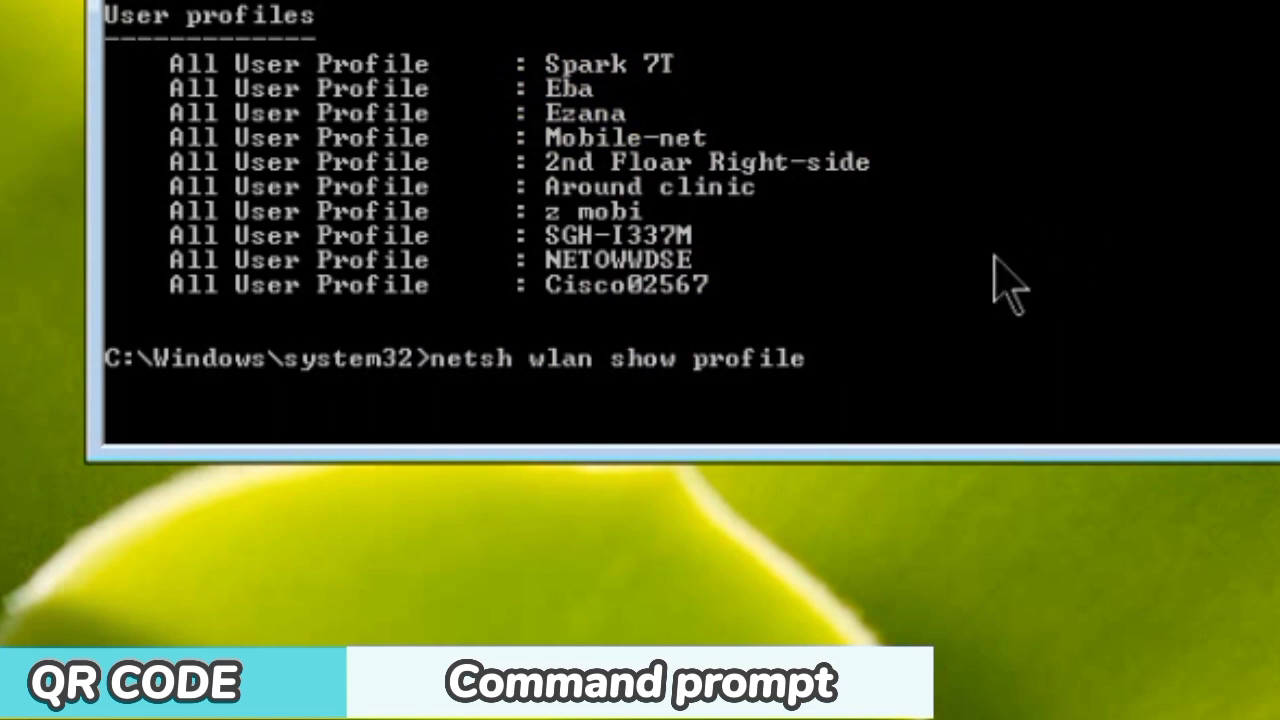
text(E)
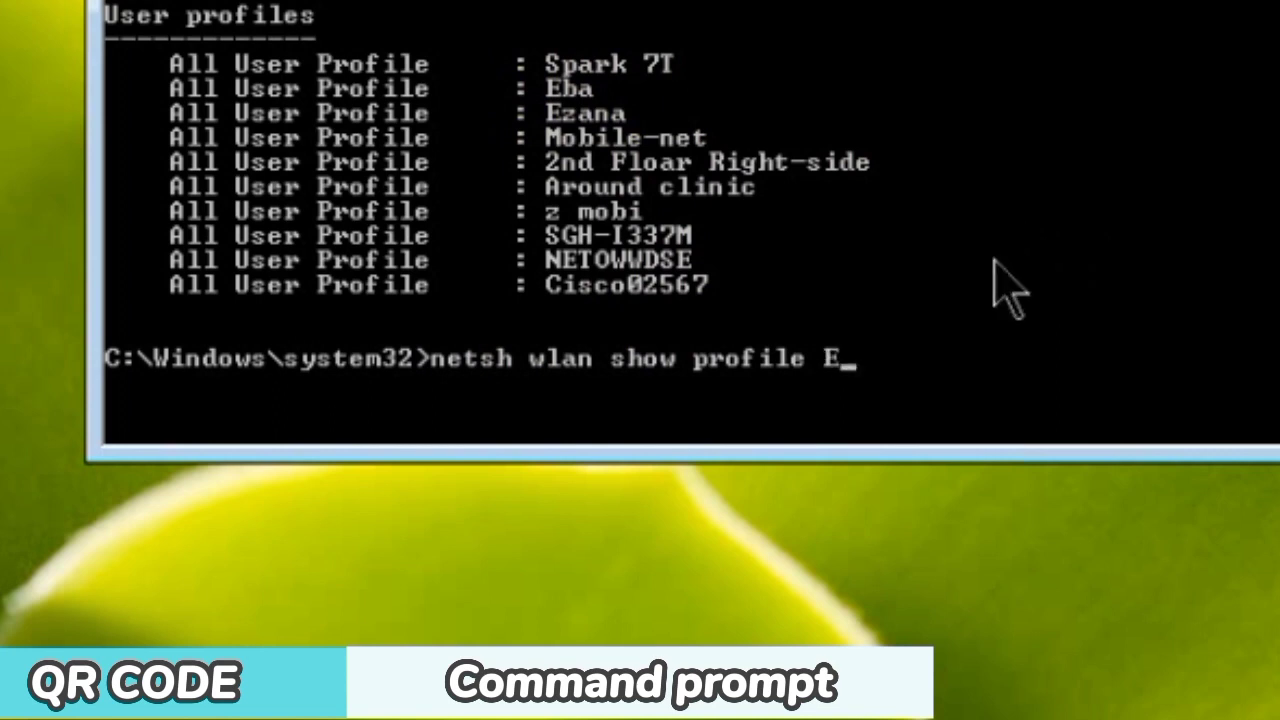
text(ba)
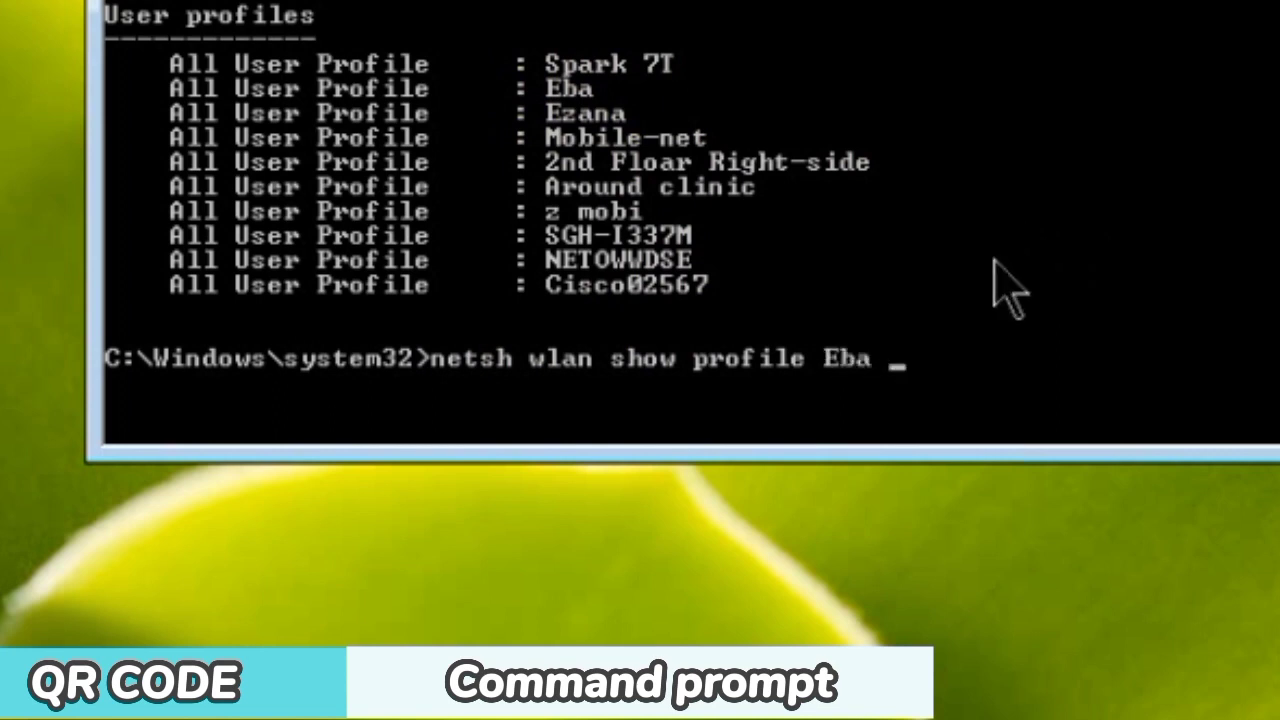
text(key=clear)
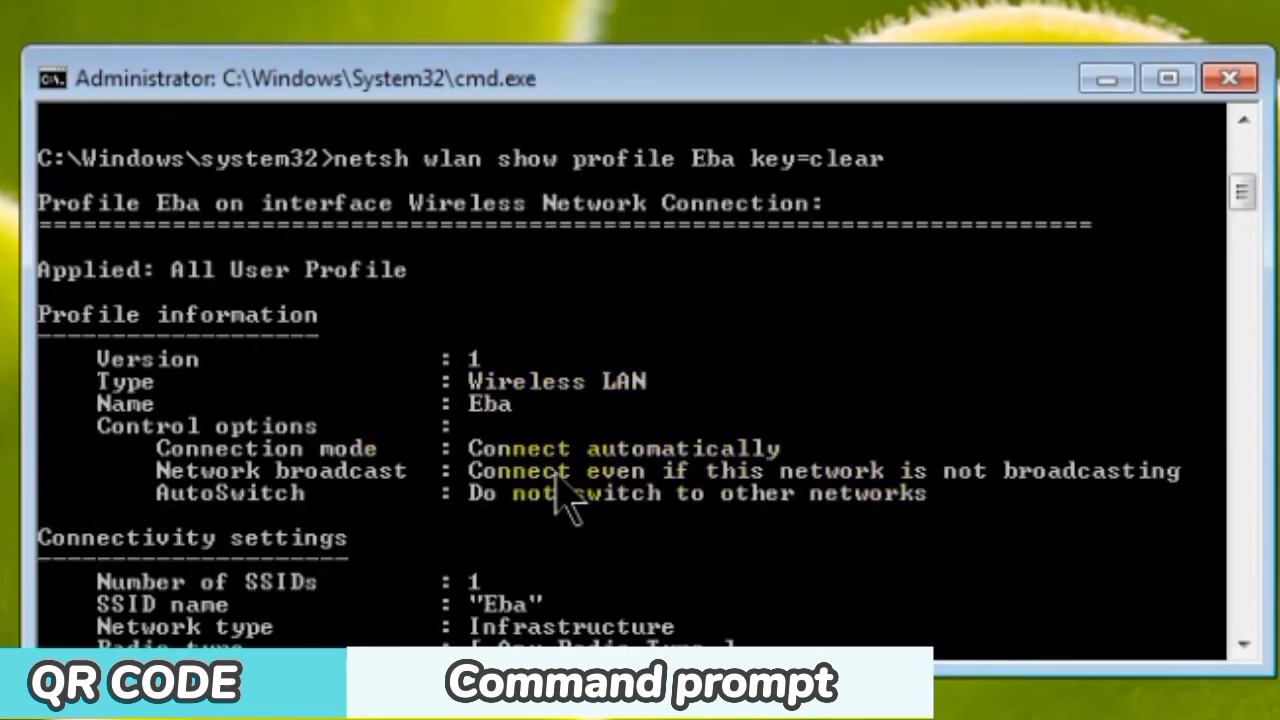
scroll(down, 3)
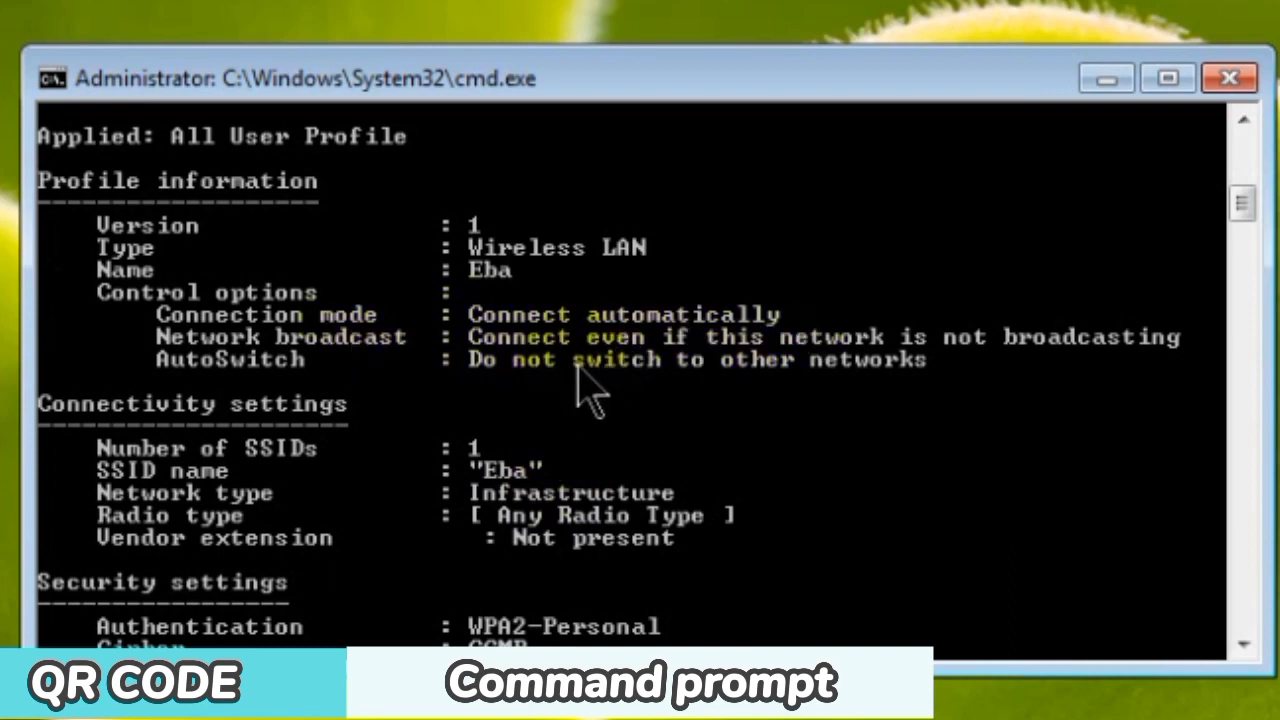
scroll(down, 3)
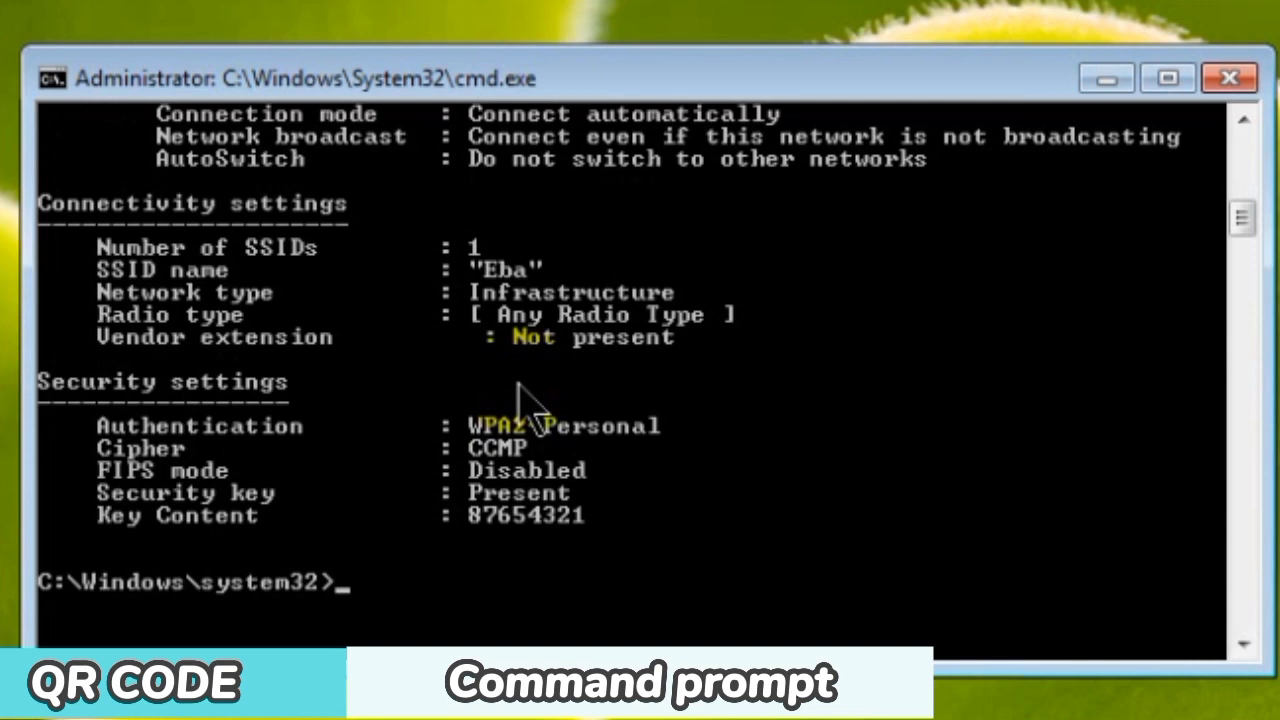
mouse_move(310, 330)
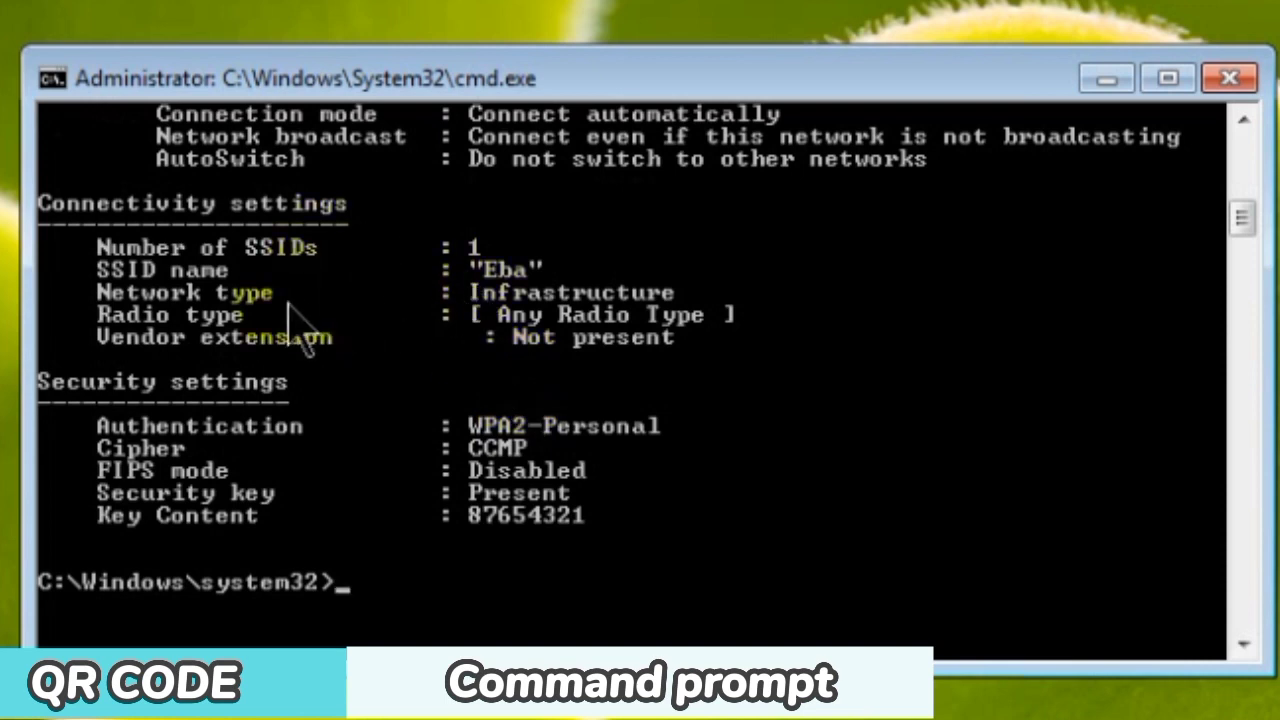
mouse_move(504, 296)
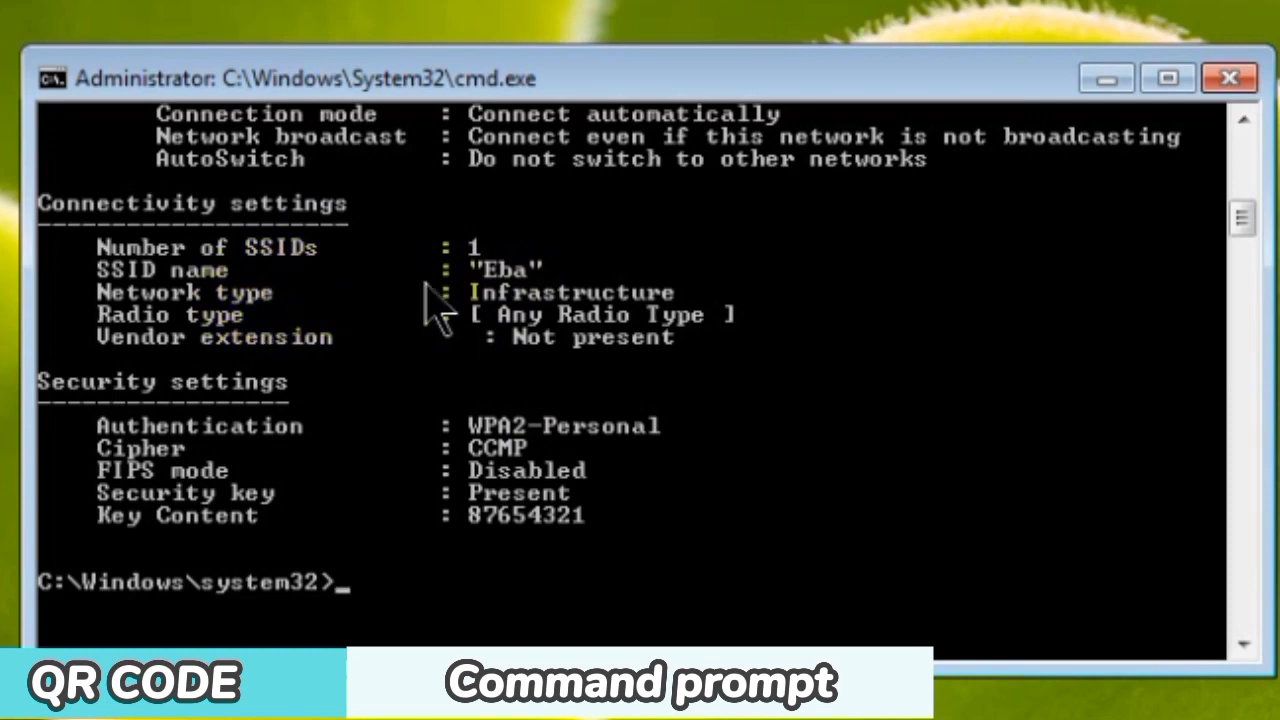
mouse_move(536, 310)
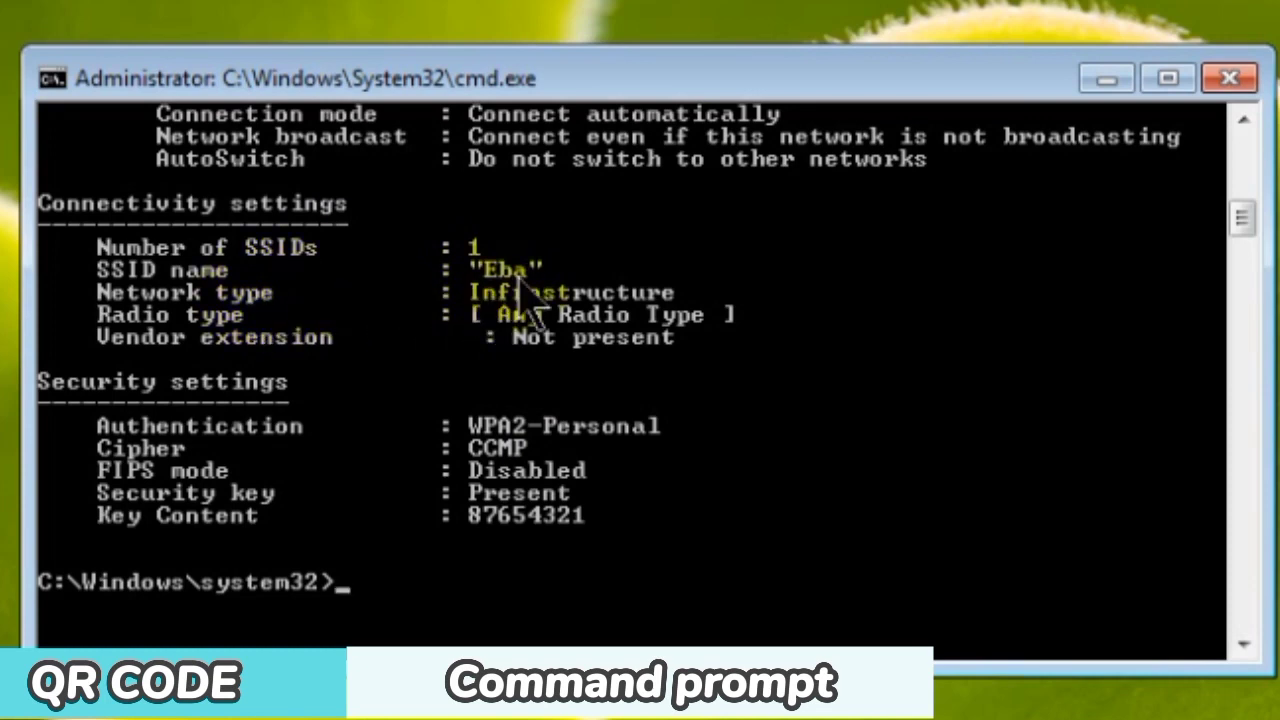
mouse_move(356, 456)
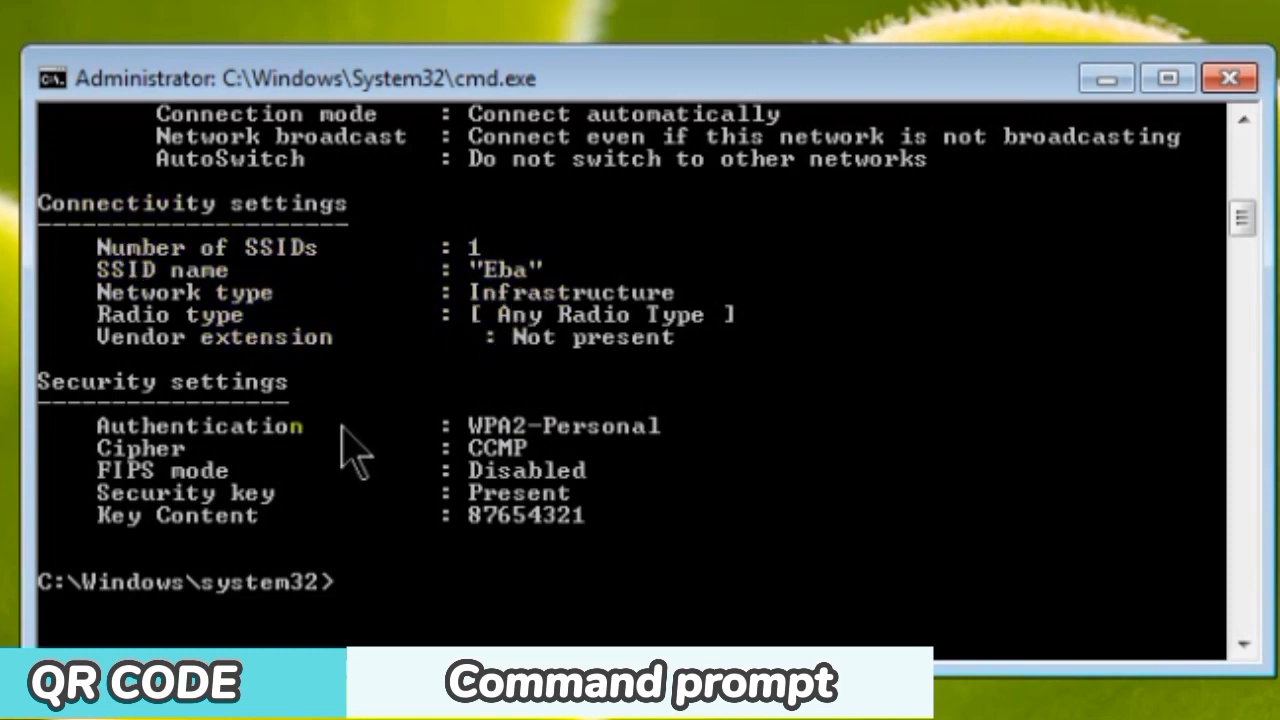
mouse_move(730, 536)
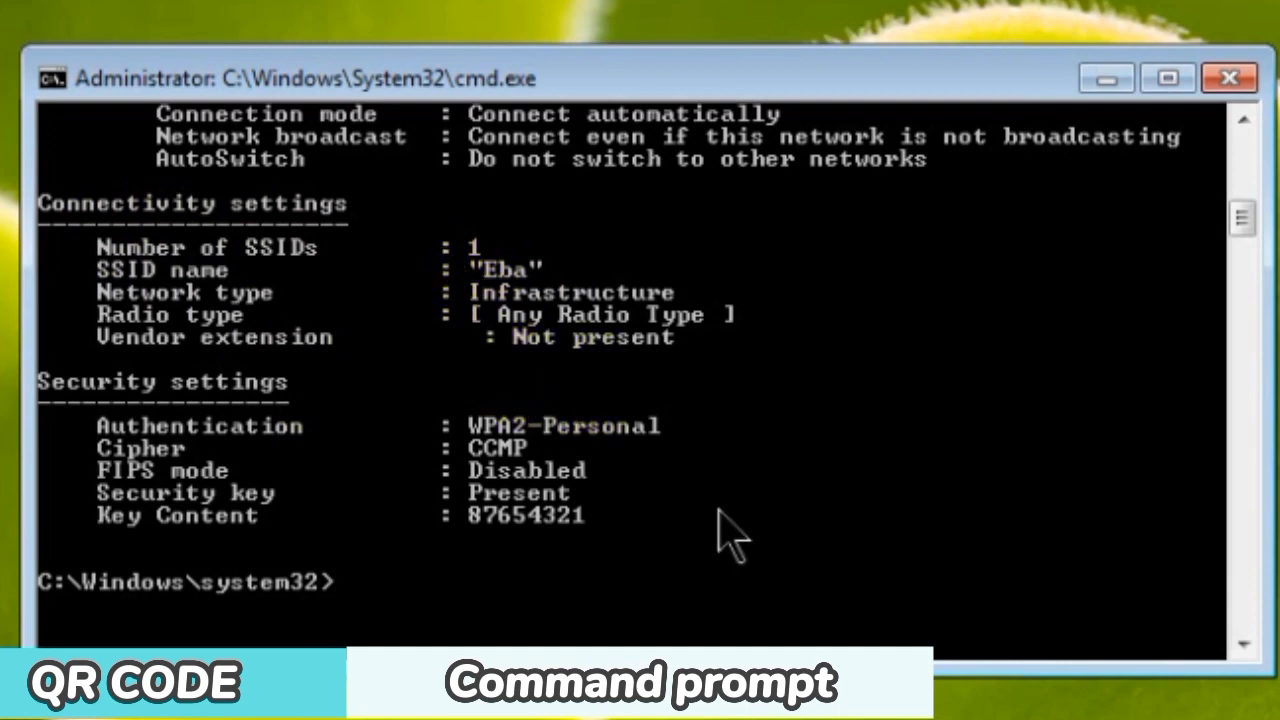